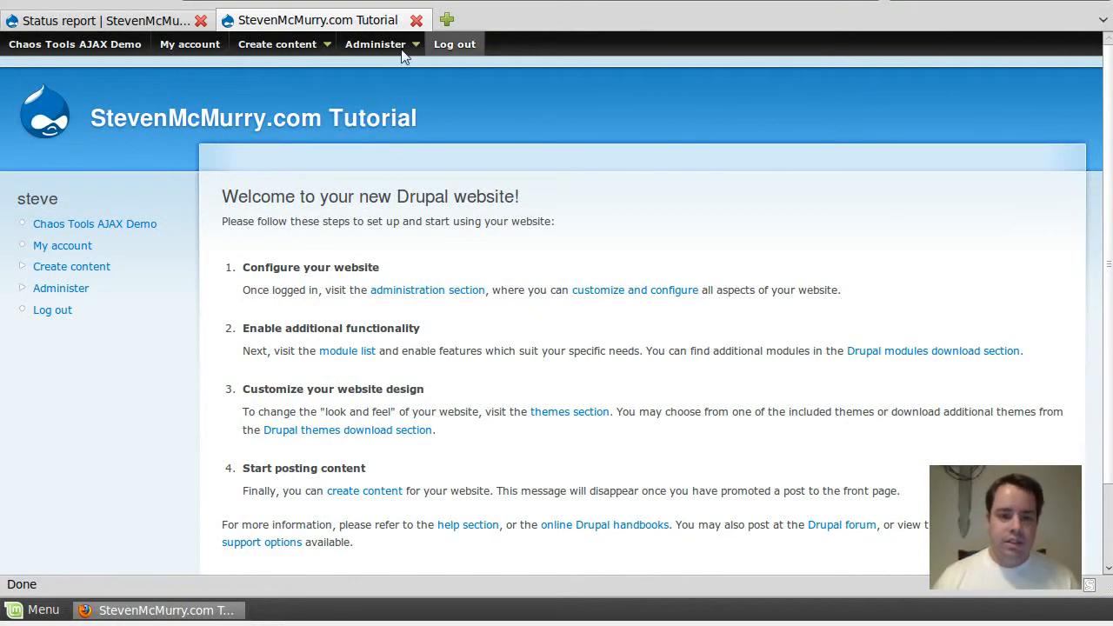
# Step: Reveal the Site building submenu under Administer over the welcome page
pyautogui.click(376, 44)
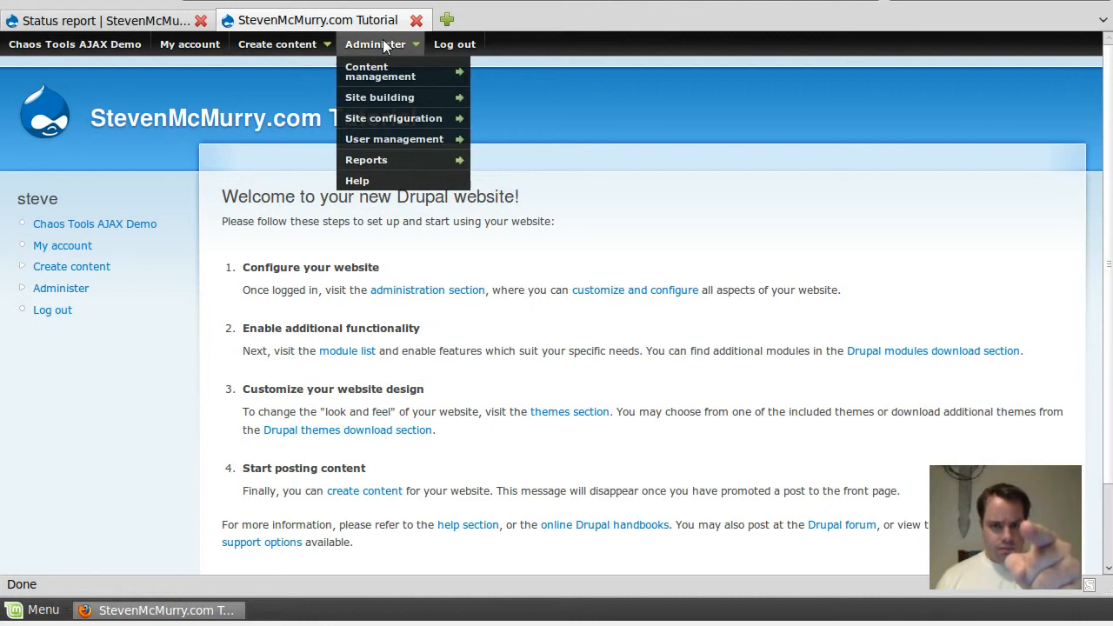
pyautogui.moveTo(379, 97)
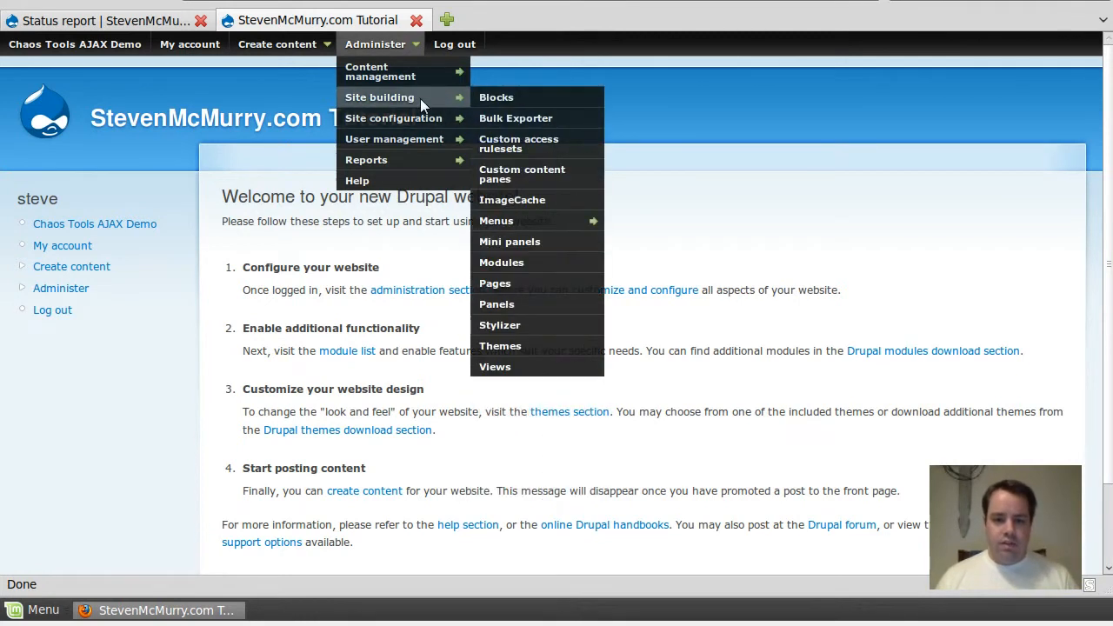
# Step: Review the modules list, confirming Scheduler, ImageCache, Panels, jQuery UI and Views are enabled
pyautogui.click(501, 261)
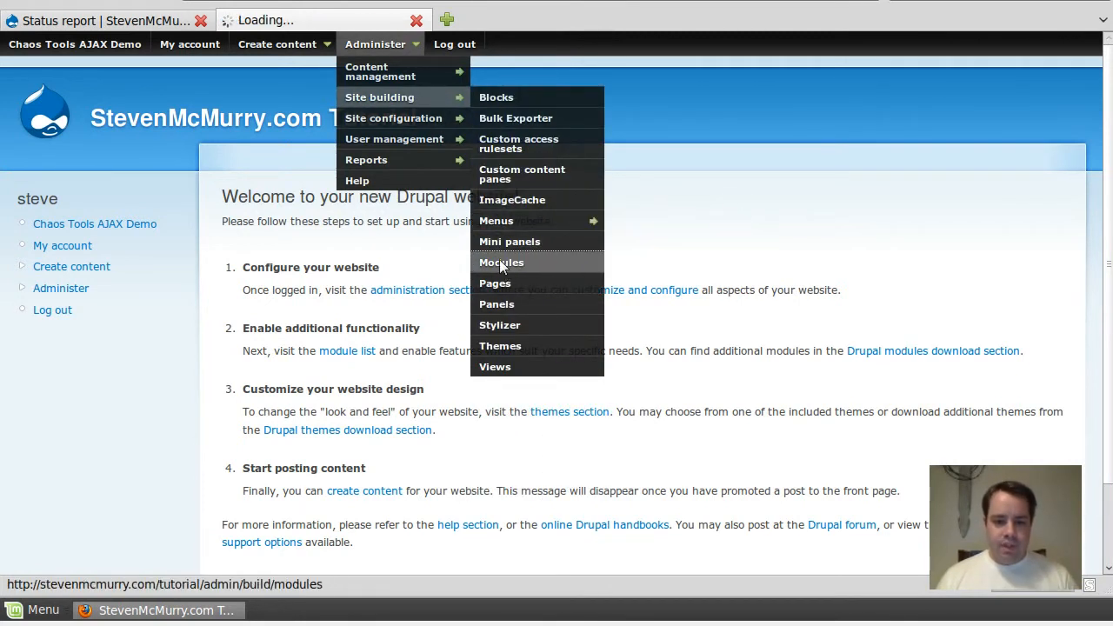
pyautogui.click(501, 263)
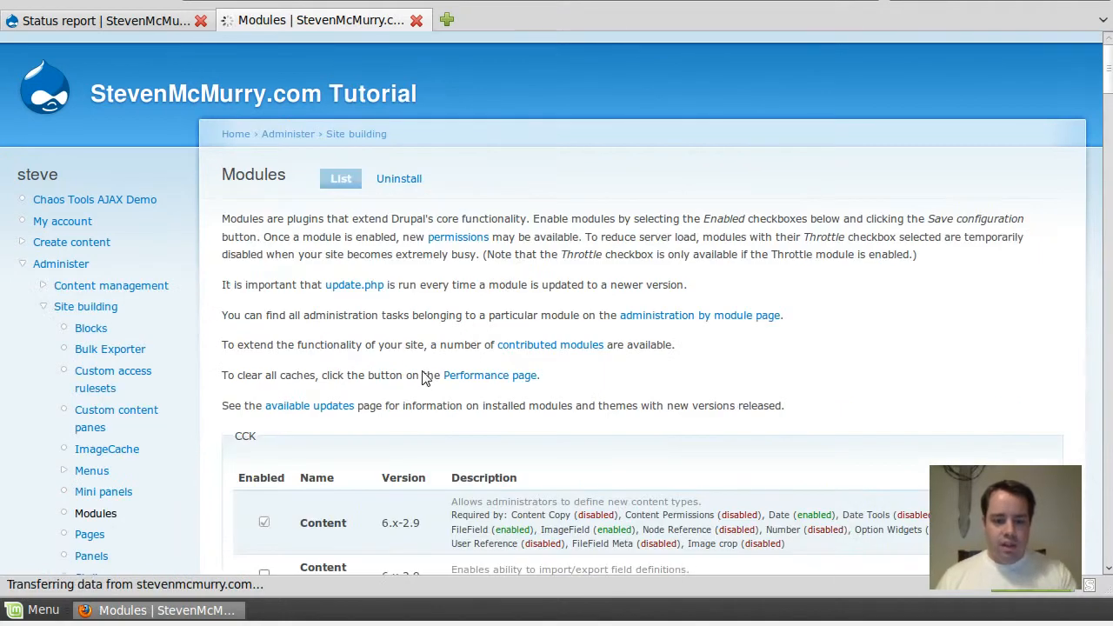
pyautogui.scroll(-3)
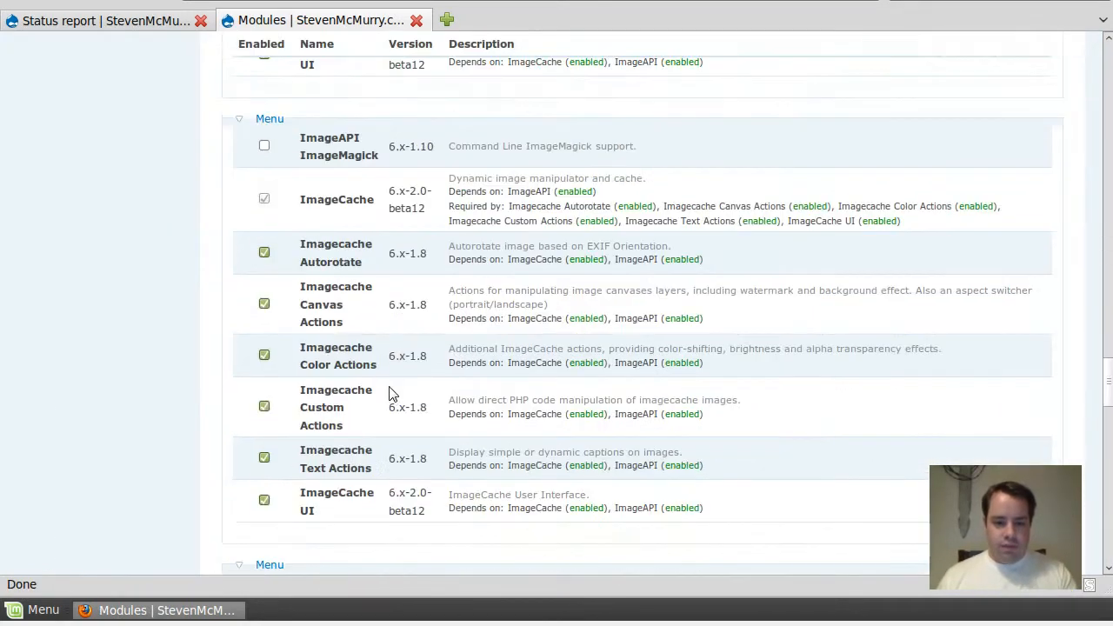
pyautogui.scroll(-3)
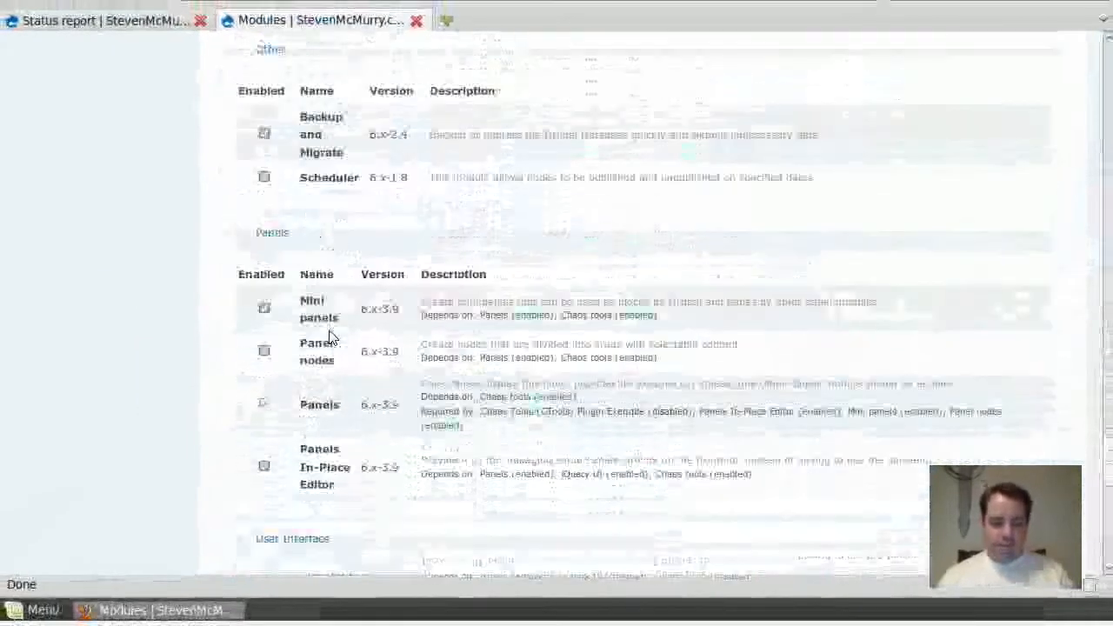
pyautogui.scroll(-3)
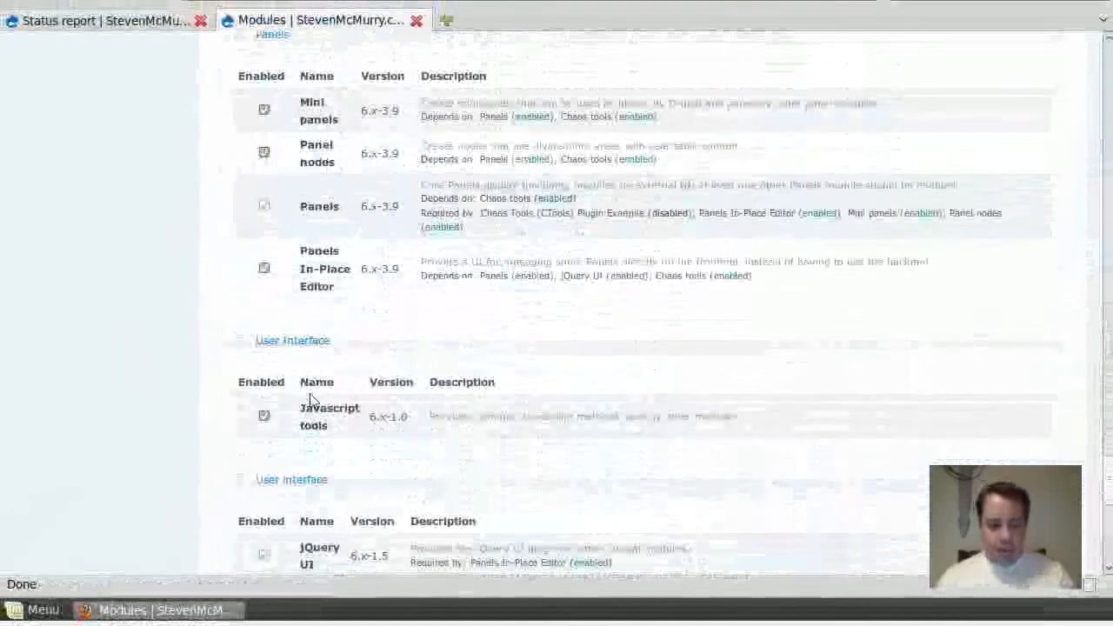
pyautogui.scroll(-3)
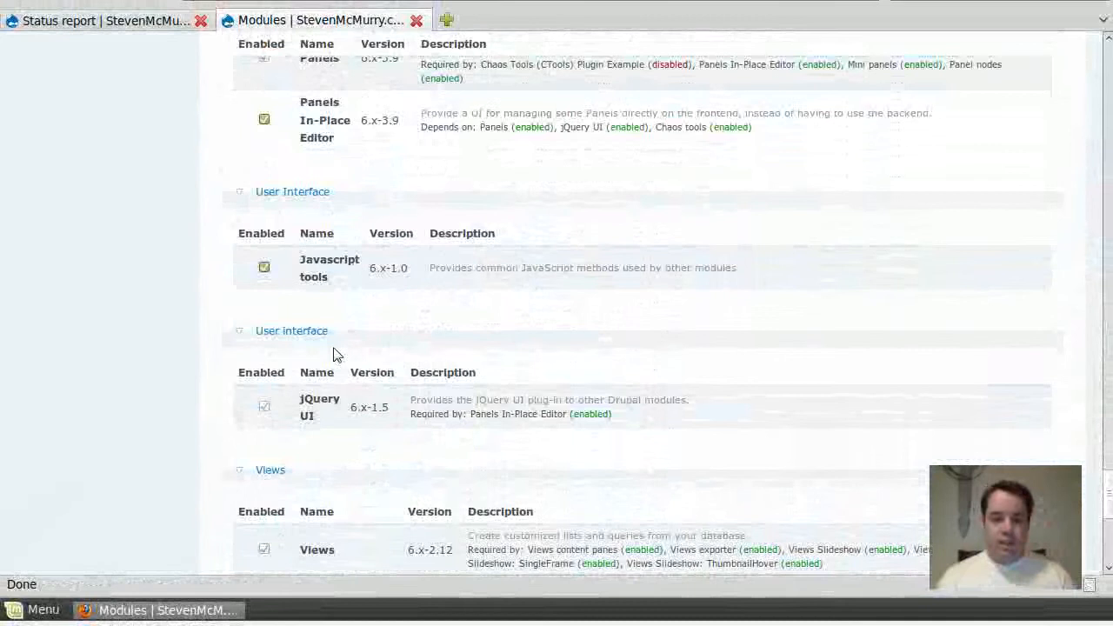
pyautogui.scroll(-3)
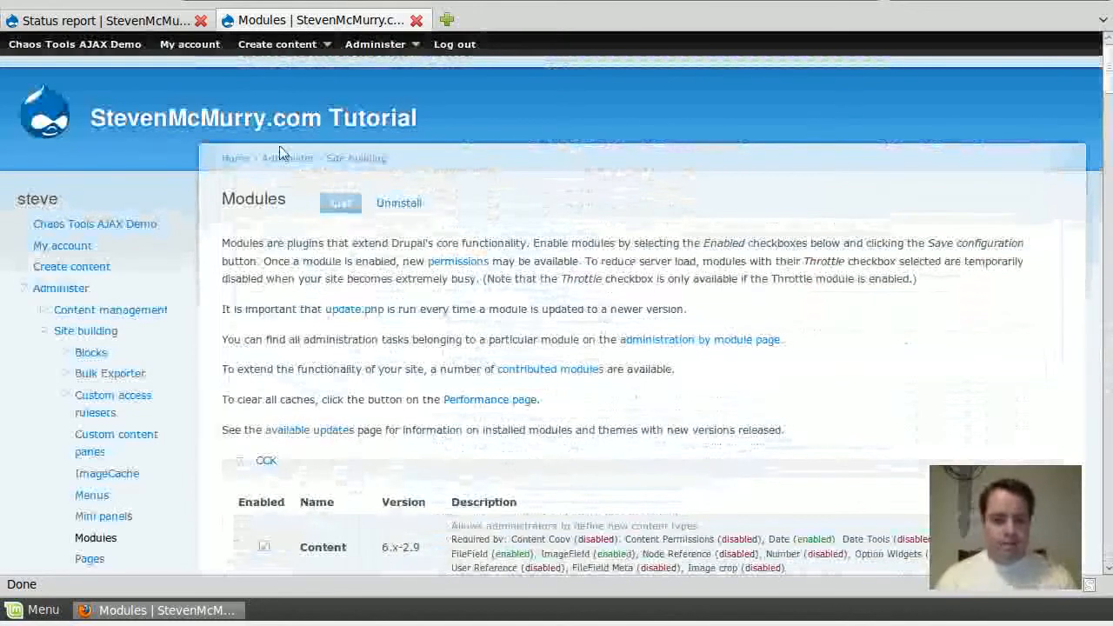
# Step: Bring up the Create content list of content types
pyautogui.click(375, 43)
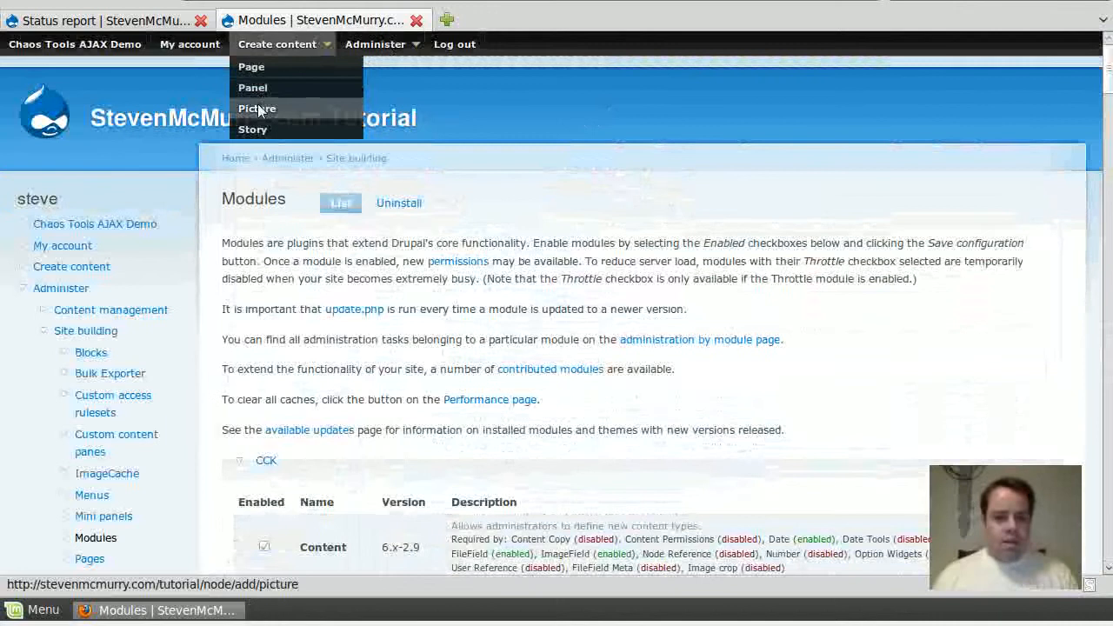
# Step: Review the Scheduler module settings page with its date format and date popup field
pyautogui.click(376, 43)
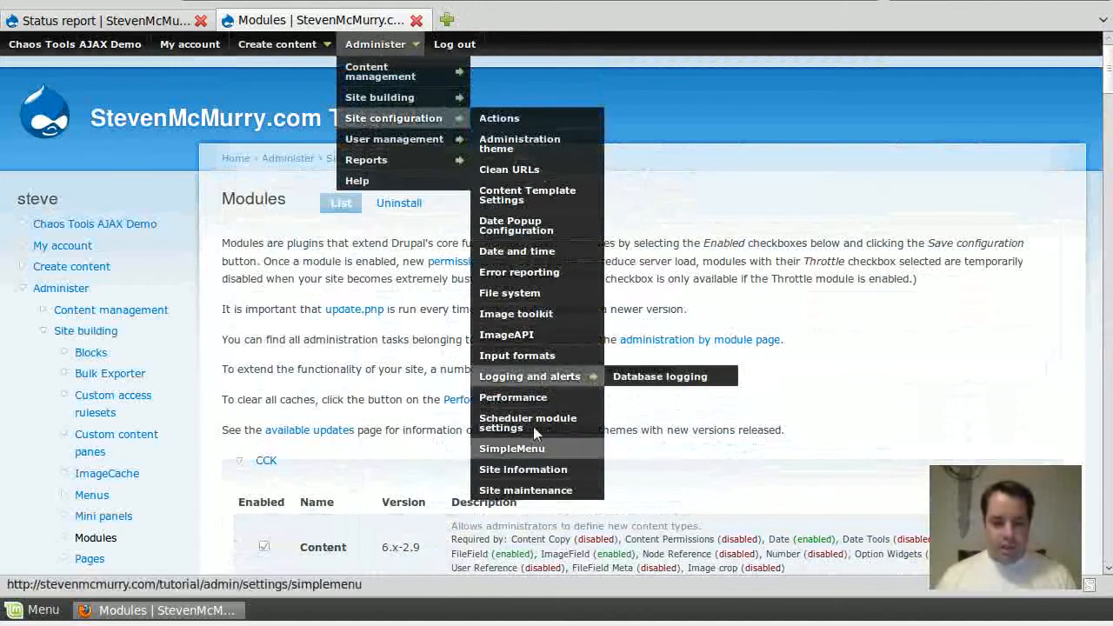
pyautogui.click(528, 425)
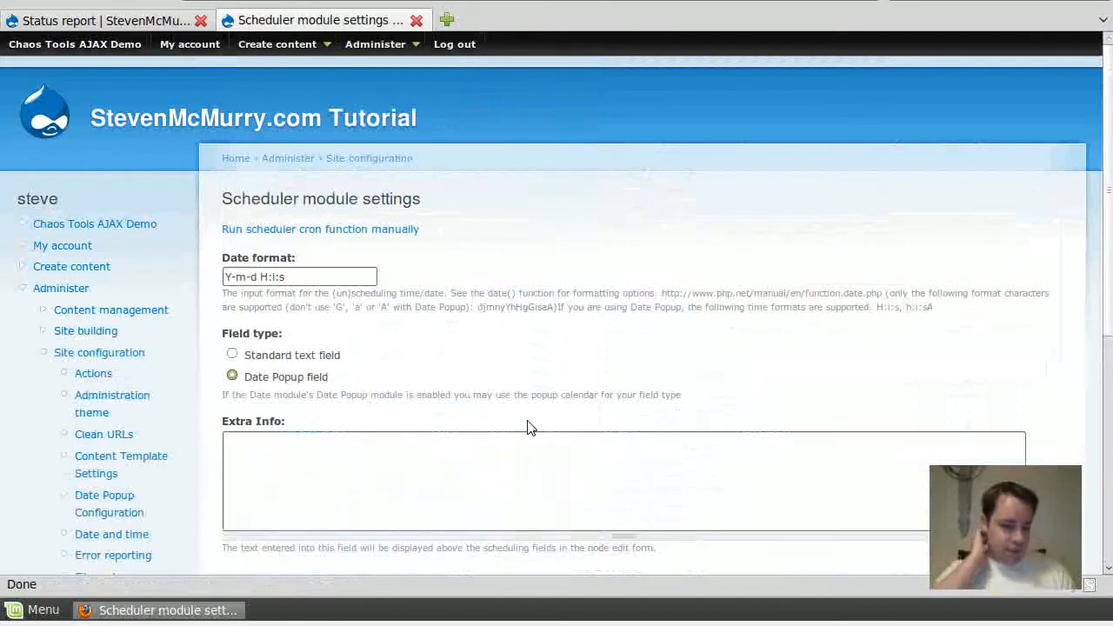
pyautogui.moveTo(411, 327)
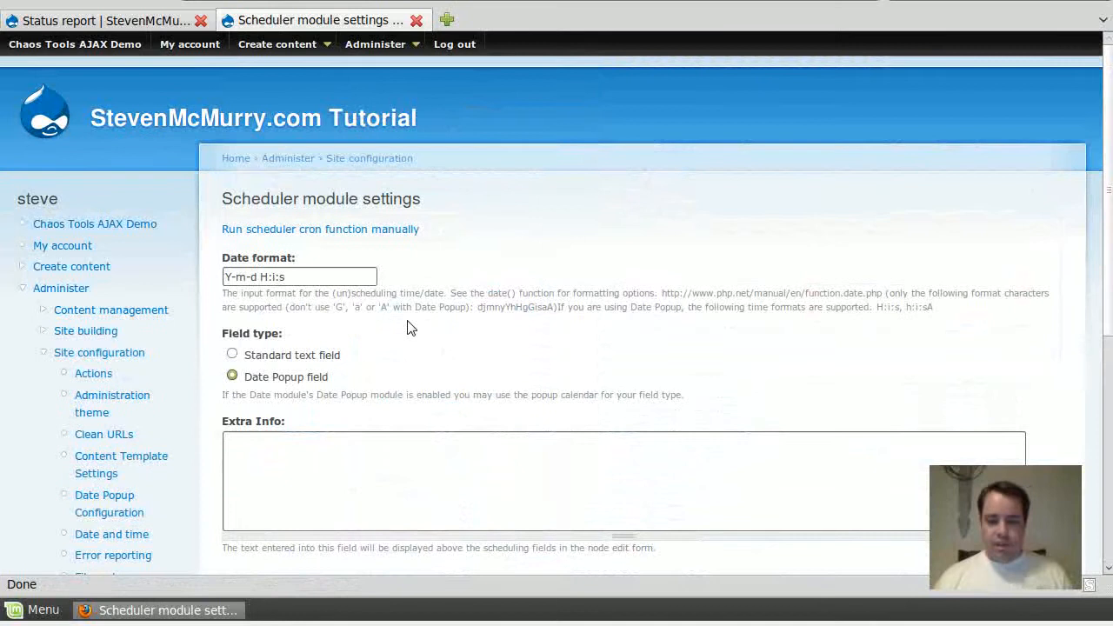
pyautogui.scroll(-3)
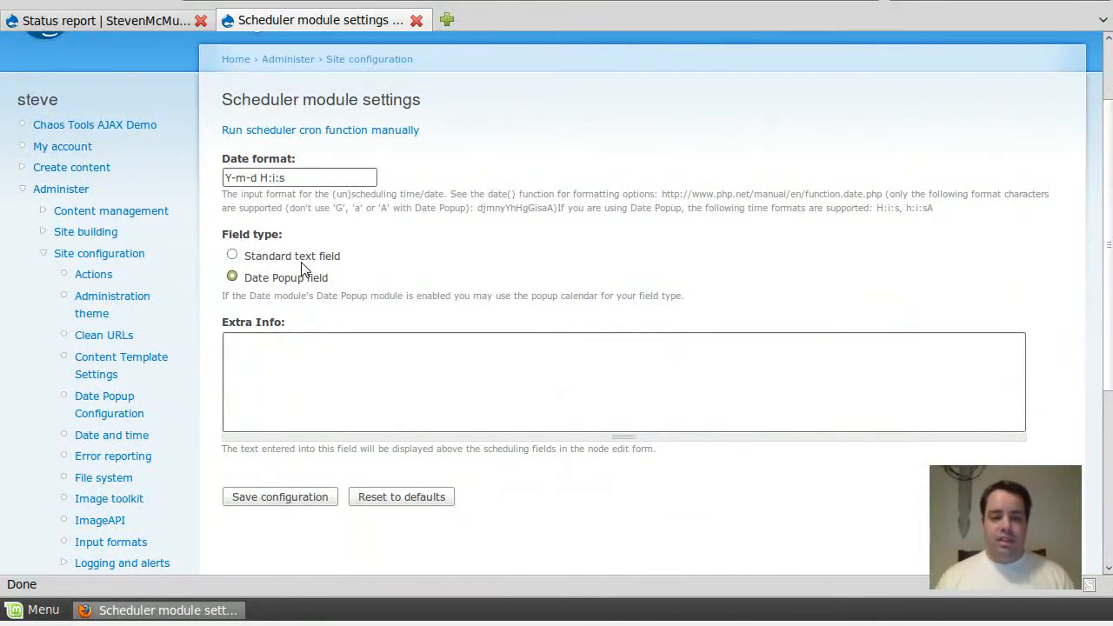
pyautogui.scroll(-3)
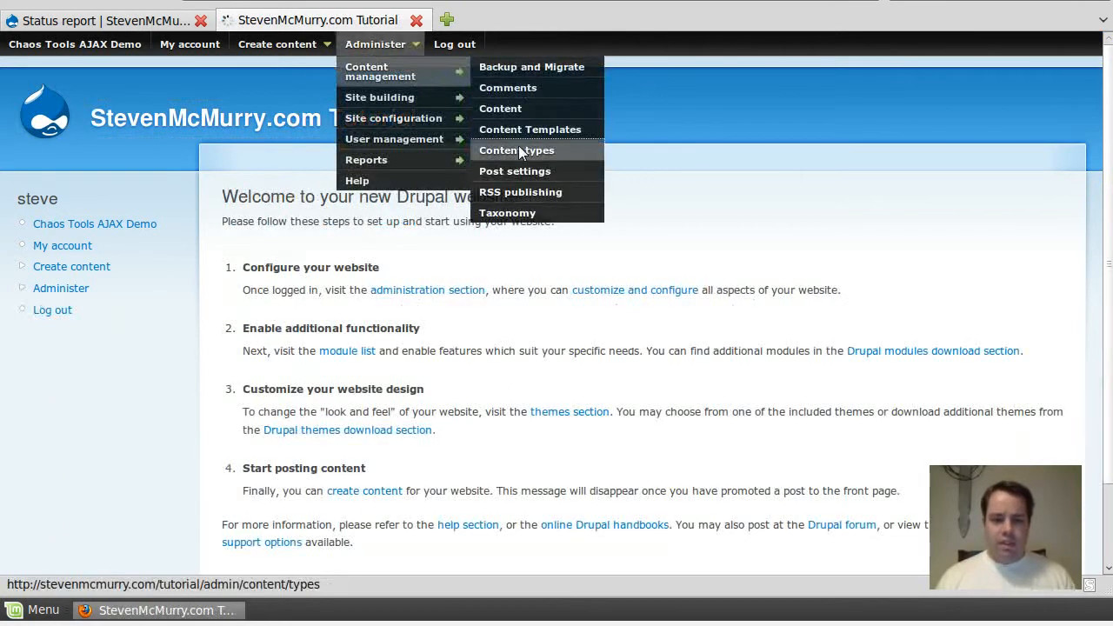
# Step: Enable scheduled publishing and unpublishing on the picture content type and save it
pyautogui.click(517, 149)
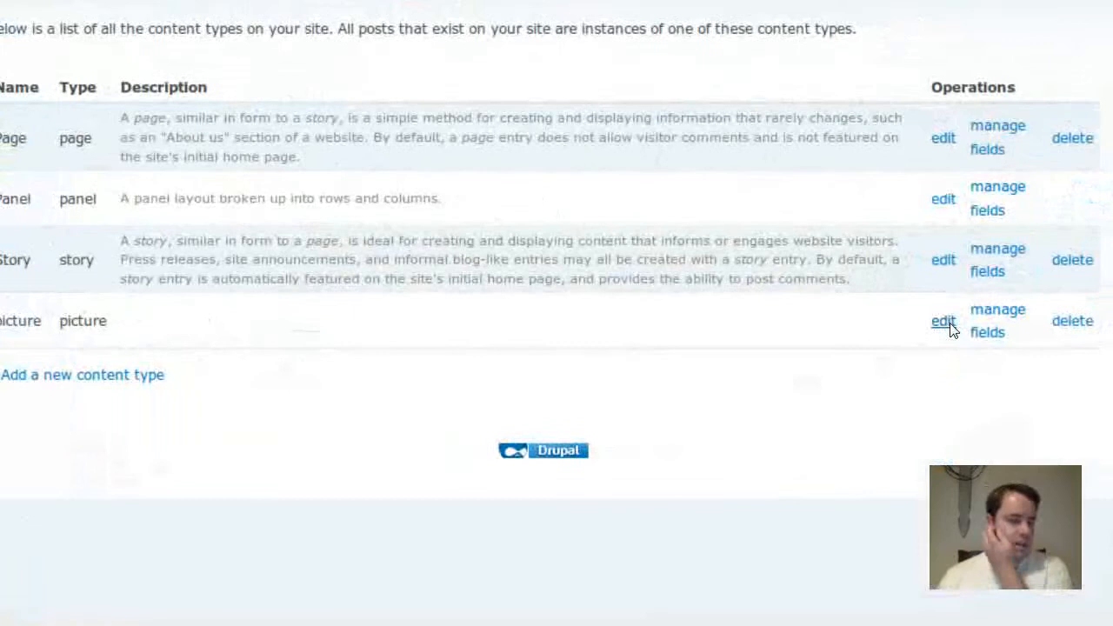
pyautogui.click(943, 320)
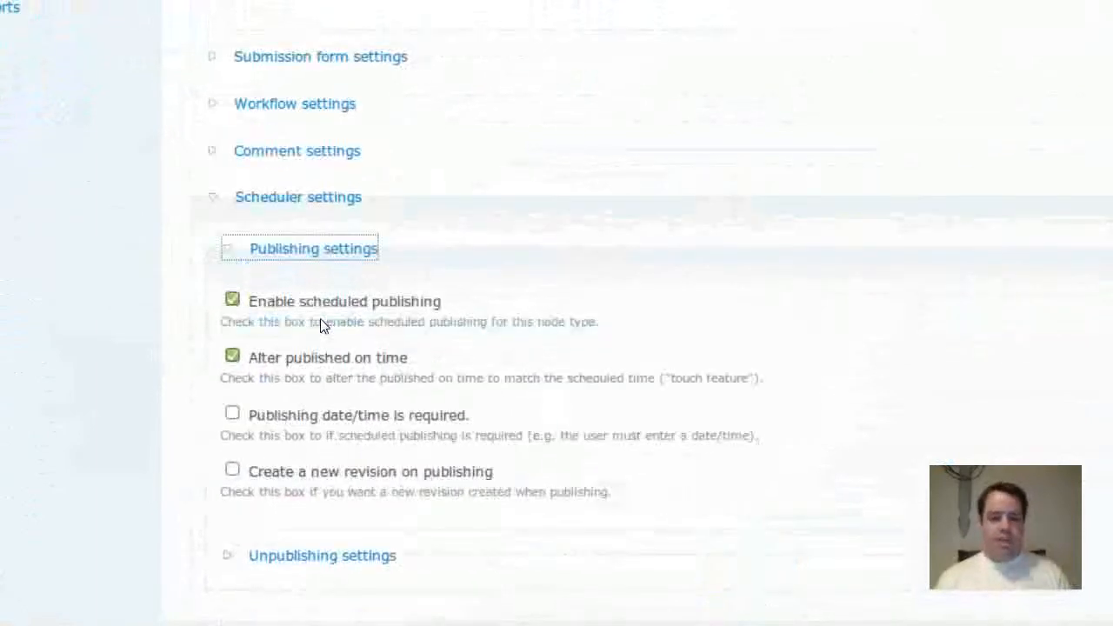
pyautogui.scroll(-3)
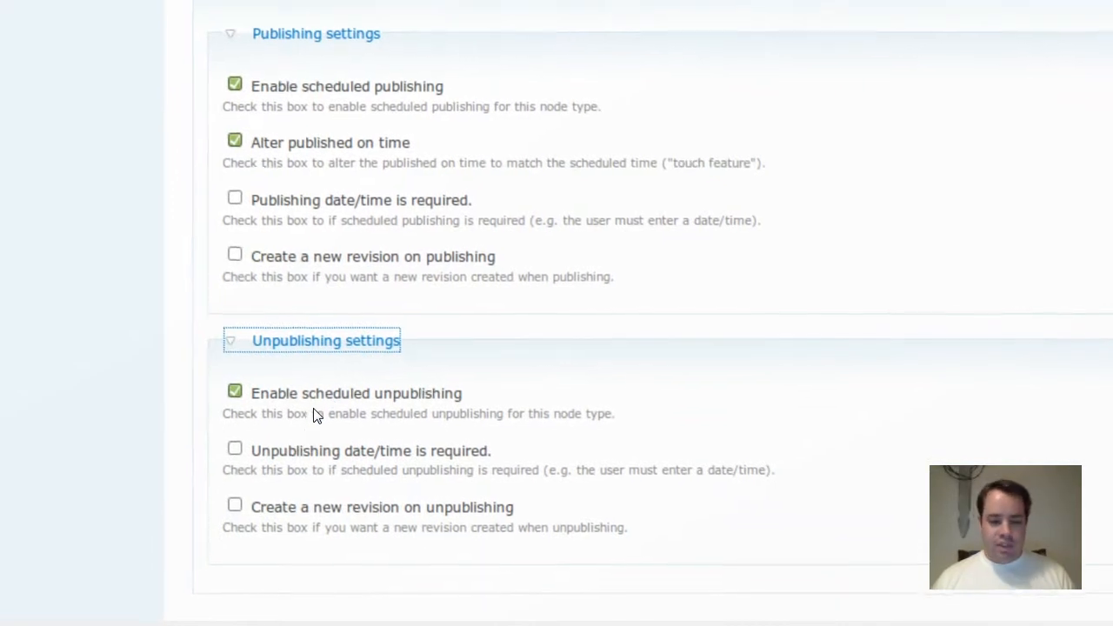
pyautogui.scroll(-3)
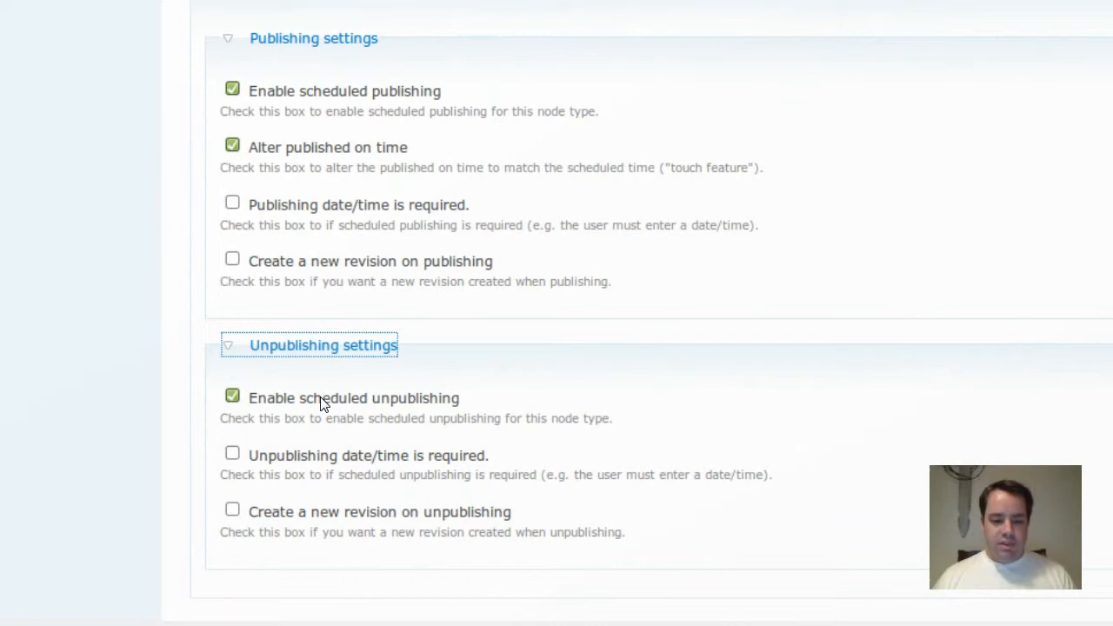
pyautogui.scroll(-3)
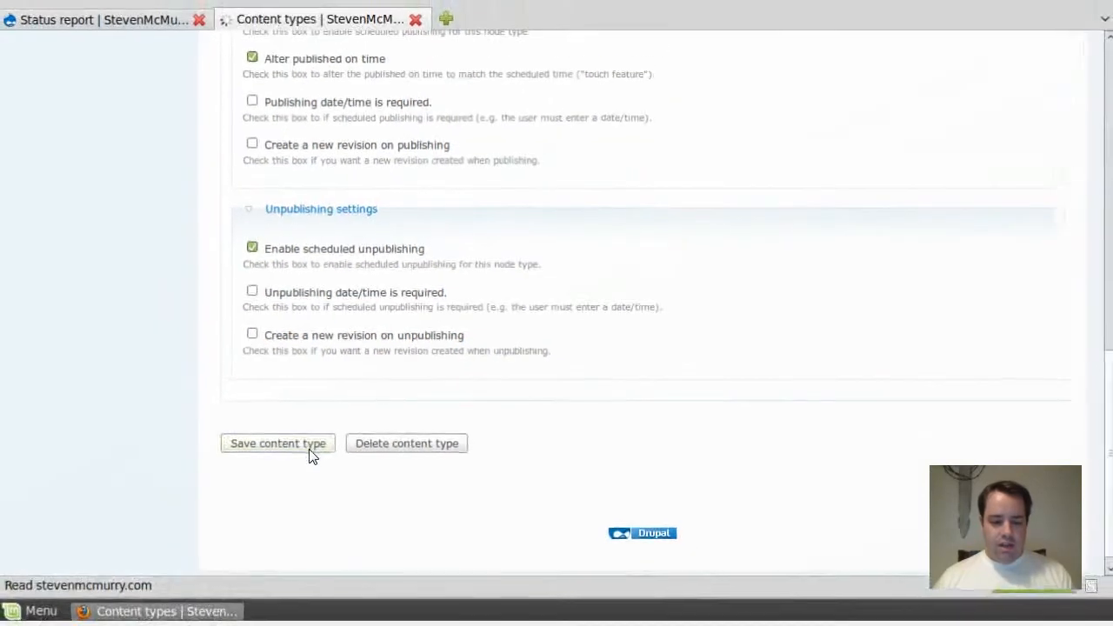
pyautogui.click(278, 443)
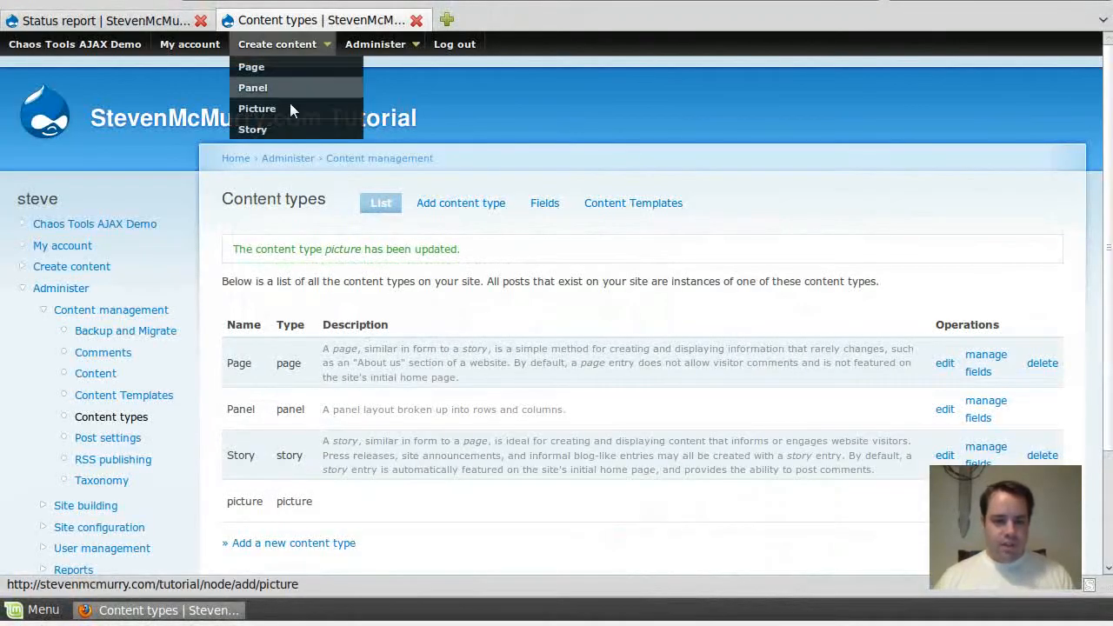
# Step: Start a new Picture node titled 'Picture for the future!' with an image file attached
pyautogui.click(257, 108)
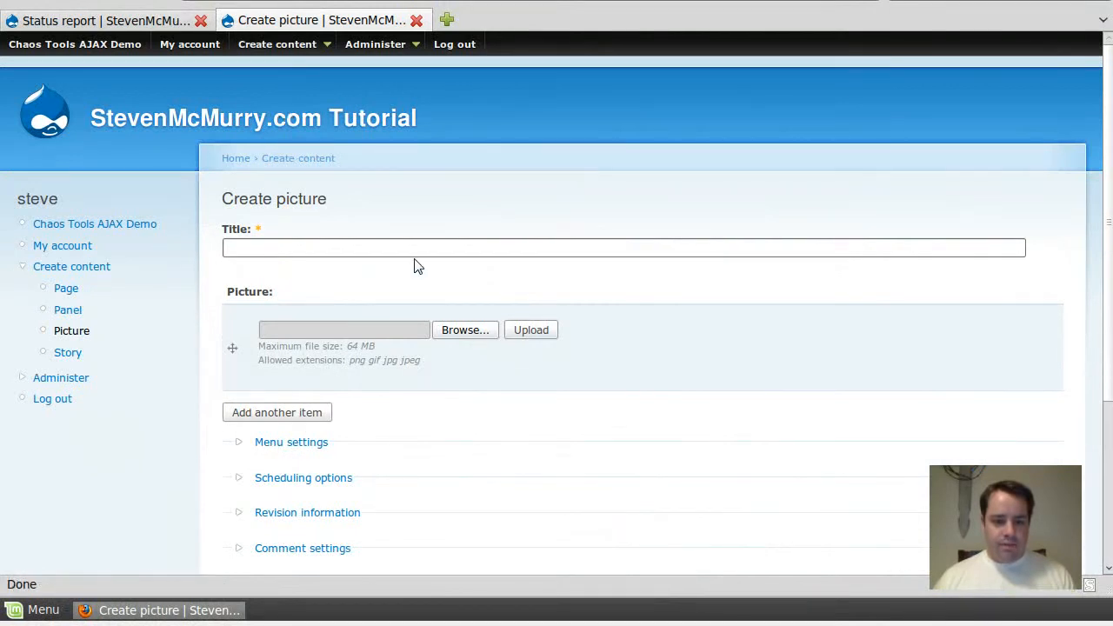
pyautogui.write('pic')
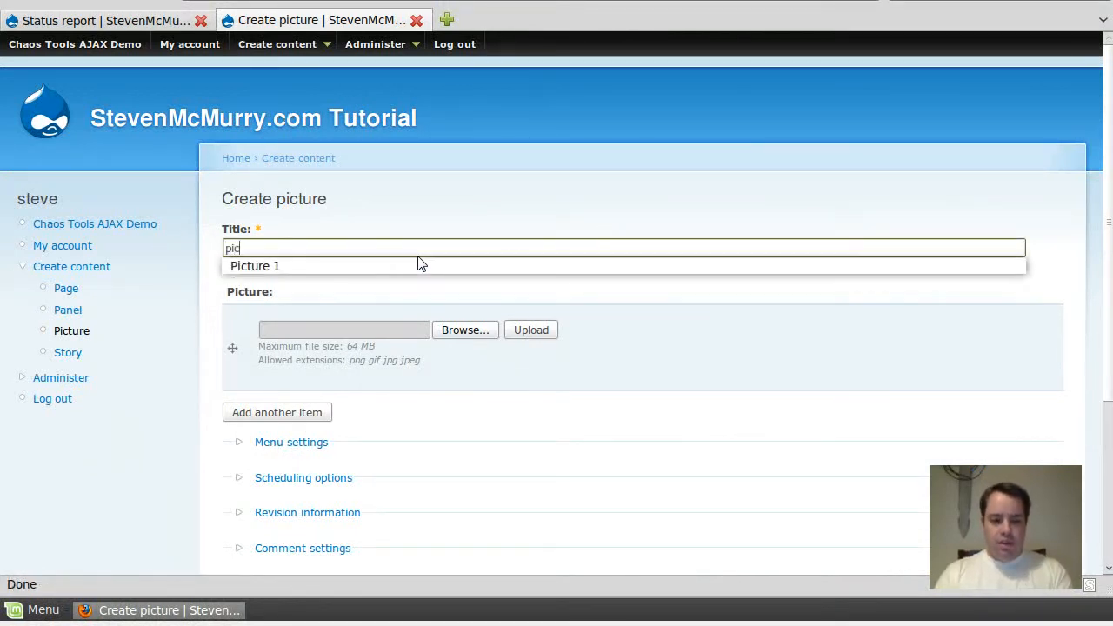
pyautogui.write('Picture for the future!')
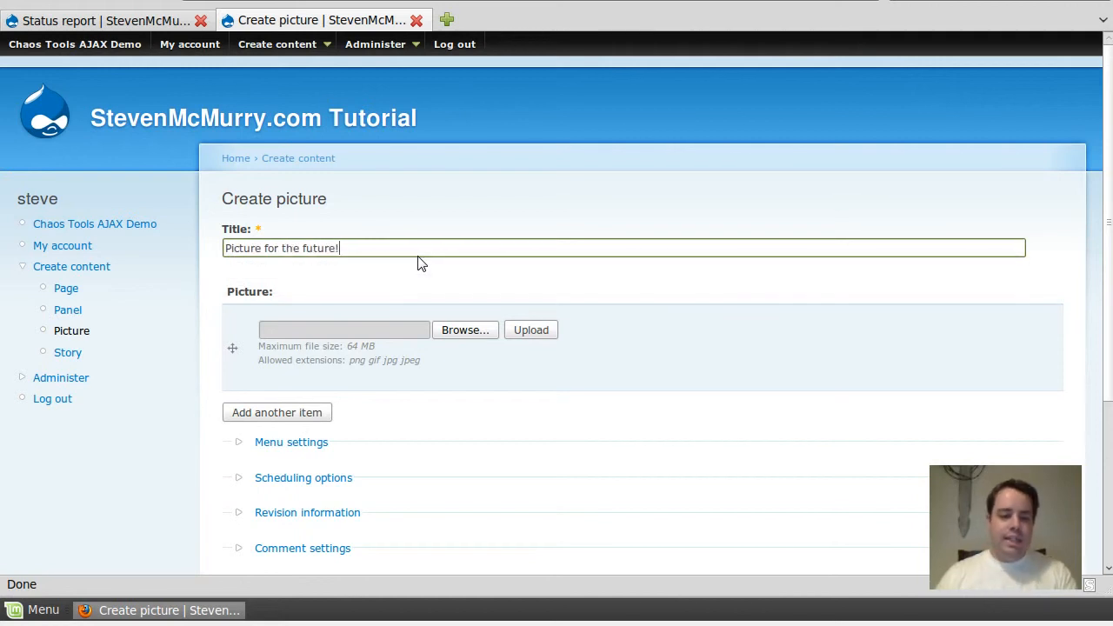
pyautogui.click(467, 330)
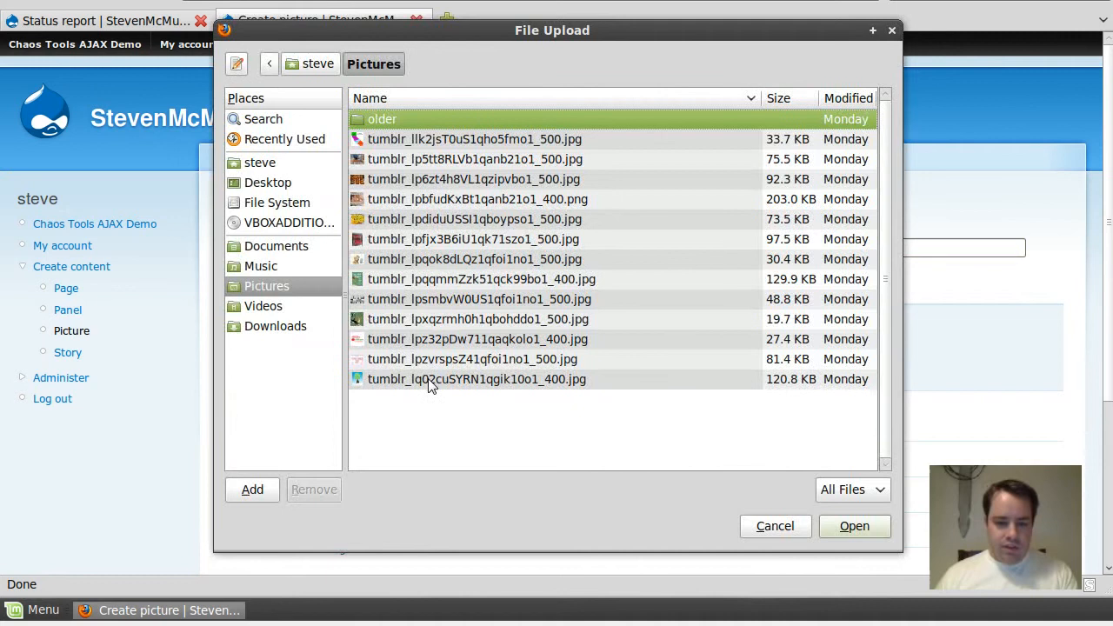
pyautogui.click(852, 526)
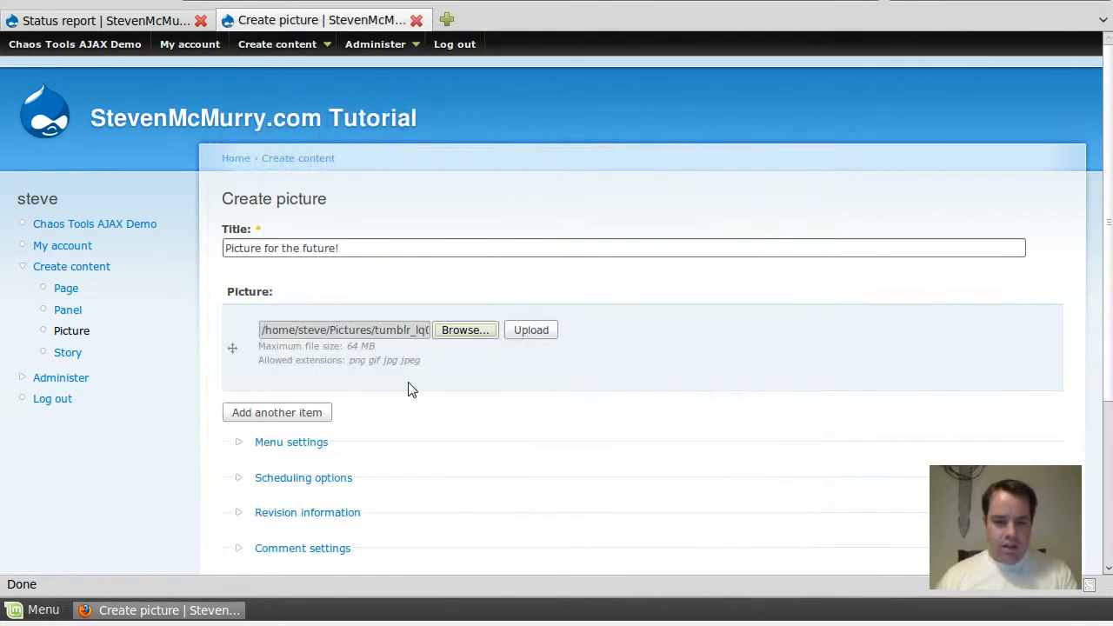
pyautogui.scroll(-3)
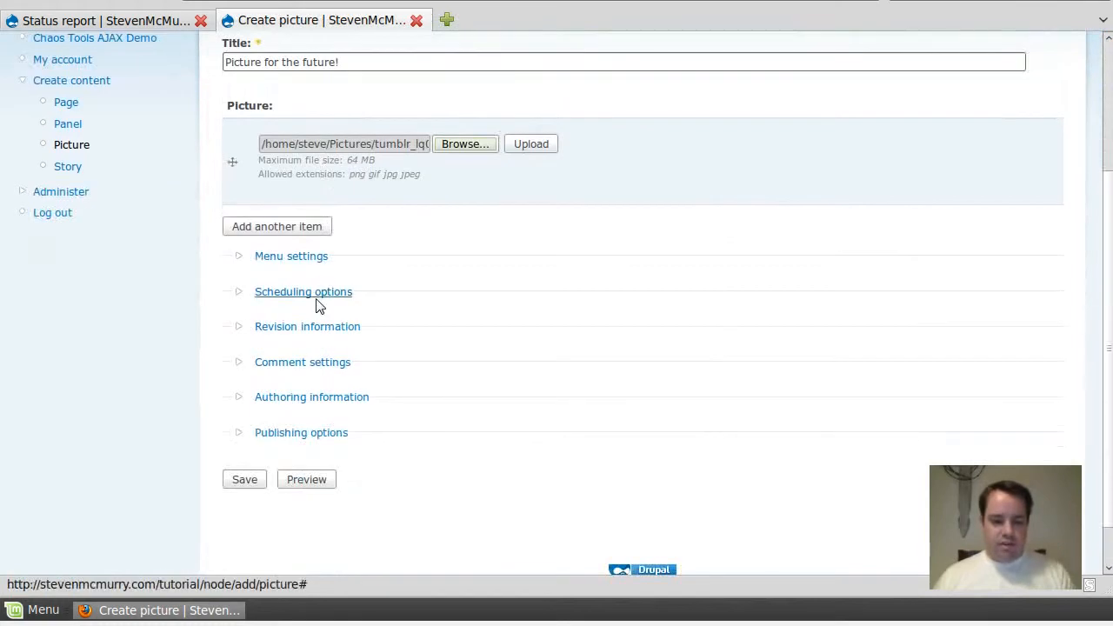
# Step: Schedule the node to publish on 2011-08-17 at 23:06:55 and save it
pyautogui.click(303, 292)
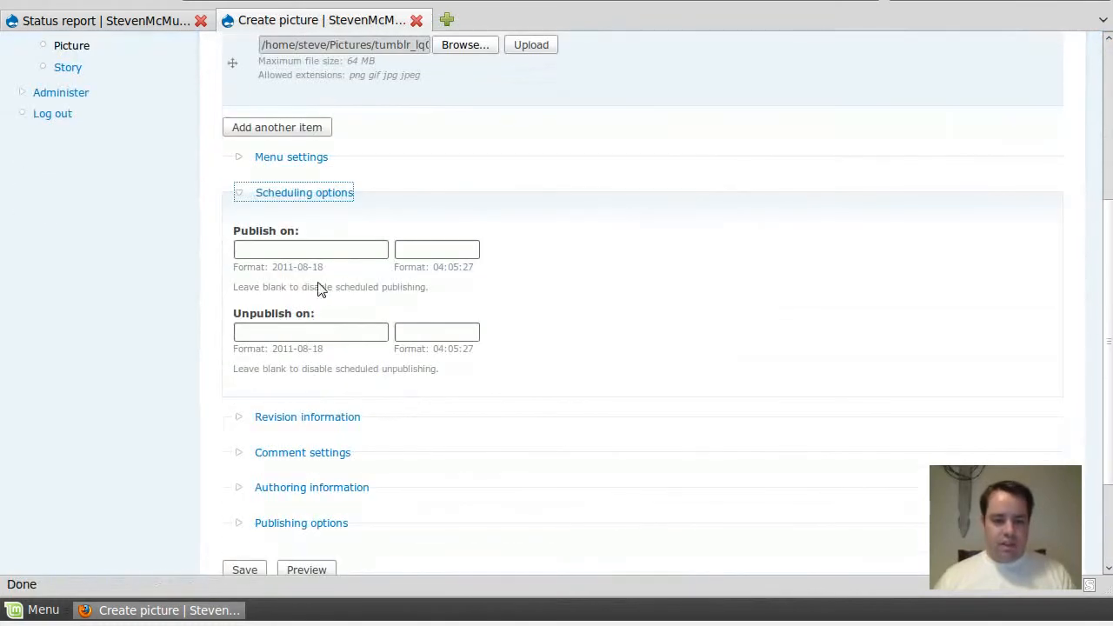
pyautogui.click(310, 251)
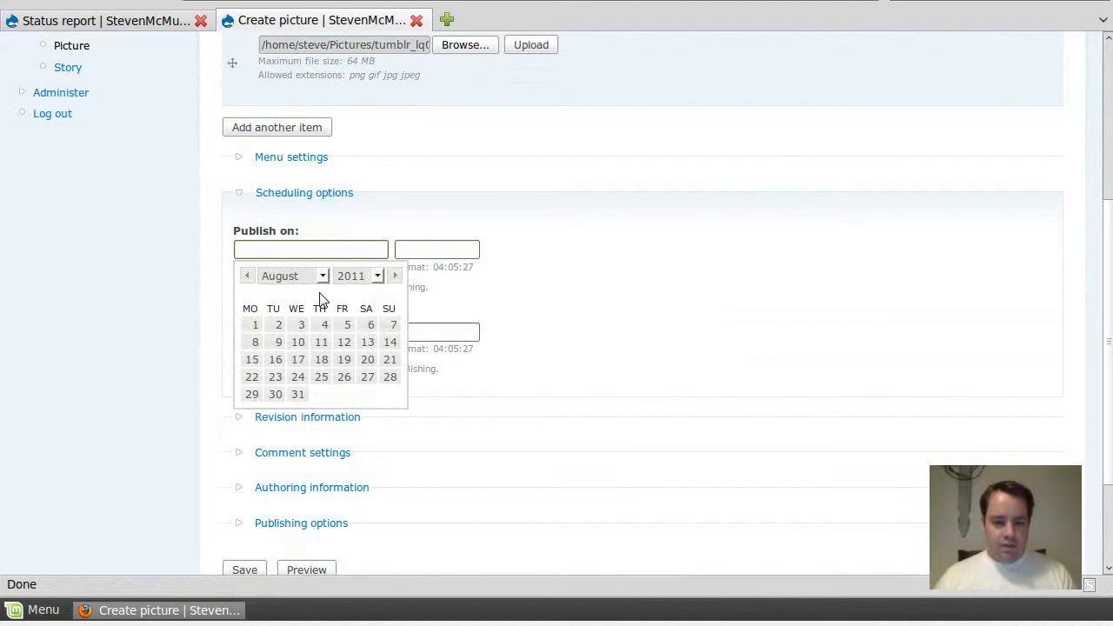
pyautogui.click(298, 359)
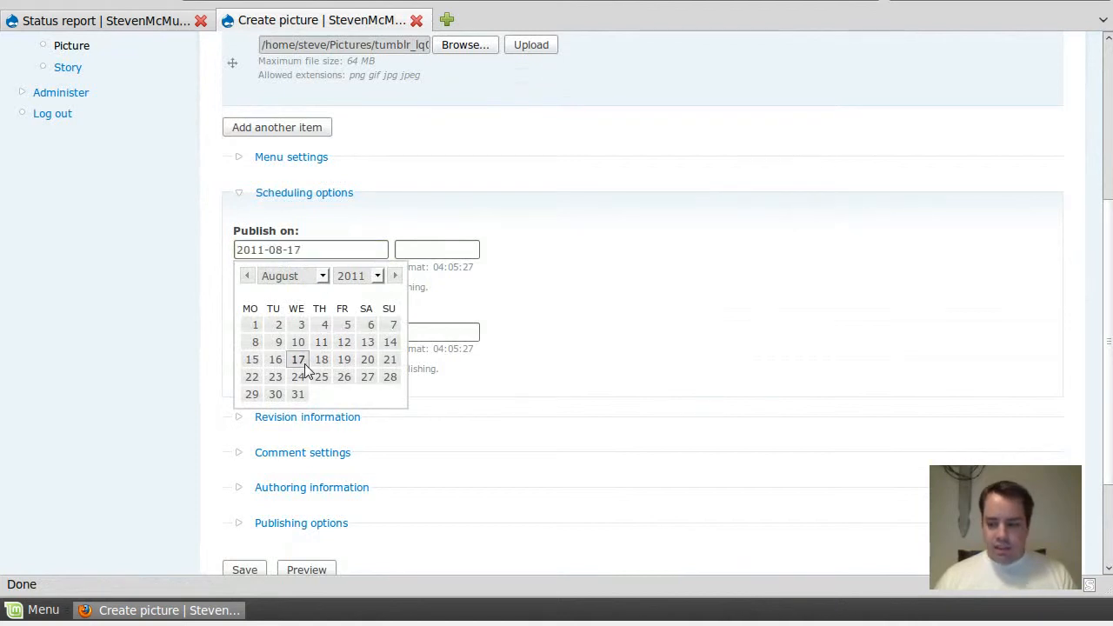
pyautogui.click(437, 250)
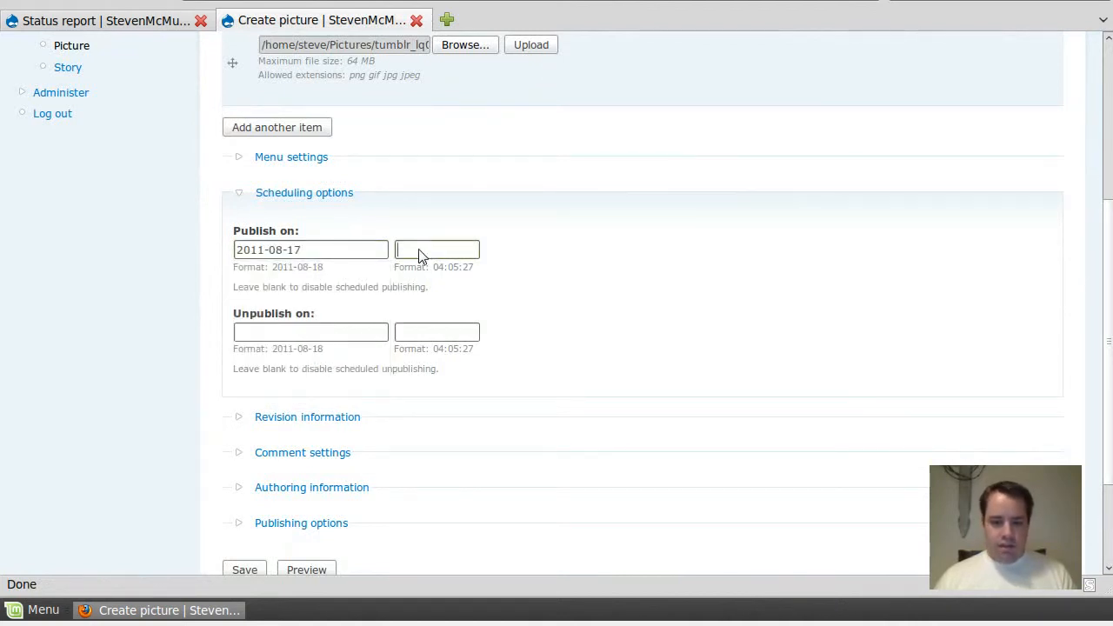
pyautogui.click(437, 251)
pyautogui.write('23:06:55')
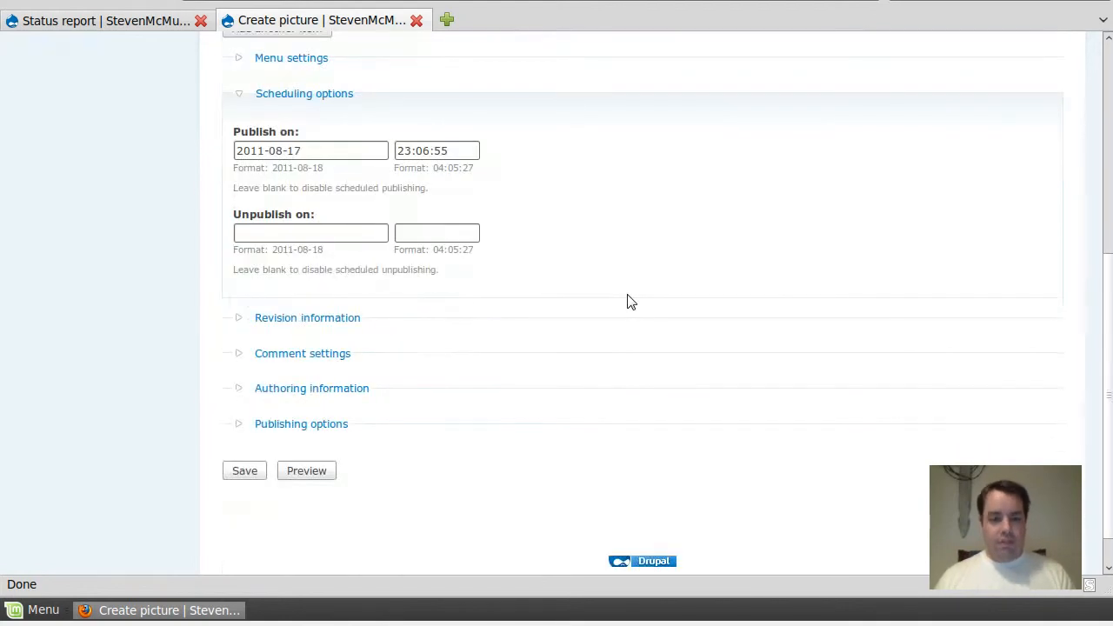
pyautogui.moveTo(282, 497)
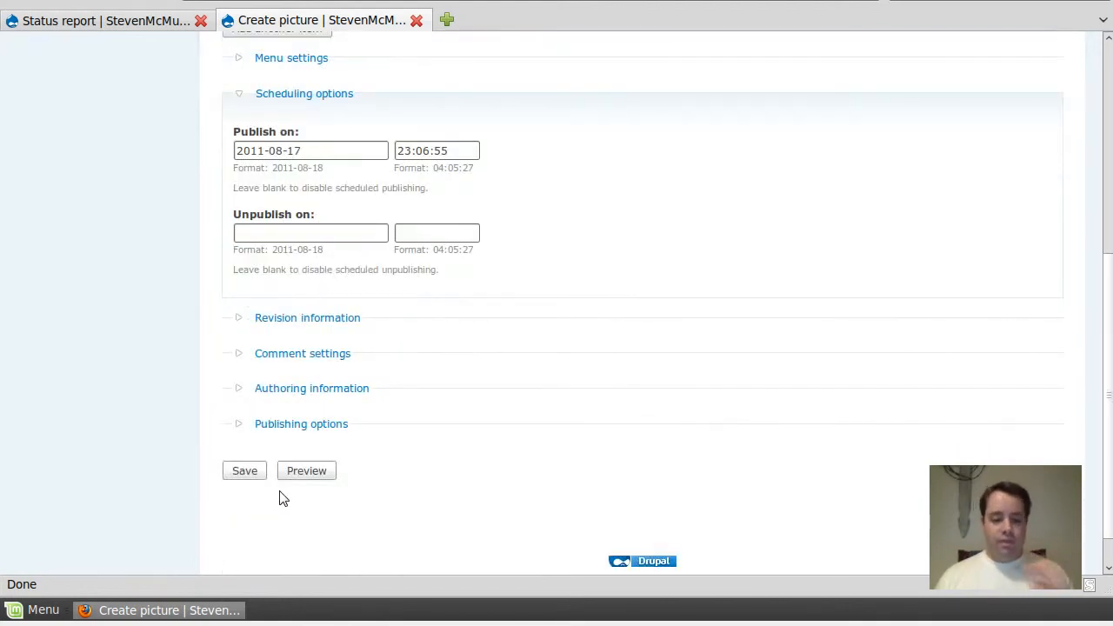
pyautogui.click(243, 470)
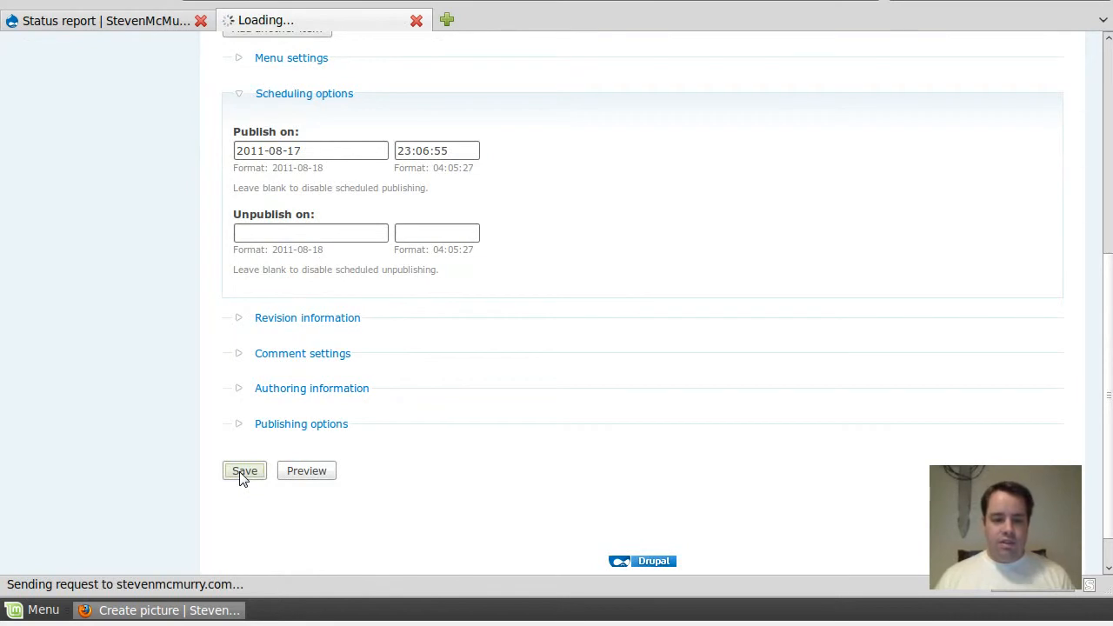
# Step: After the 'must be in the future' error, move the publish date to 18 August and time to 23:58:55
pyautogui.click(244, 470)
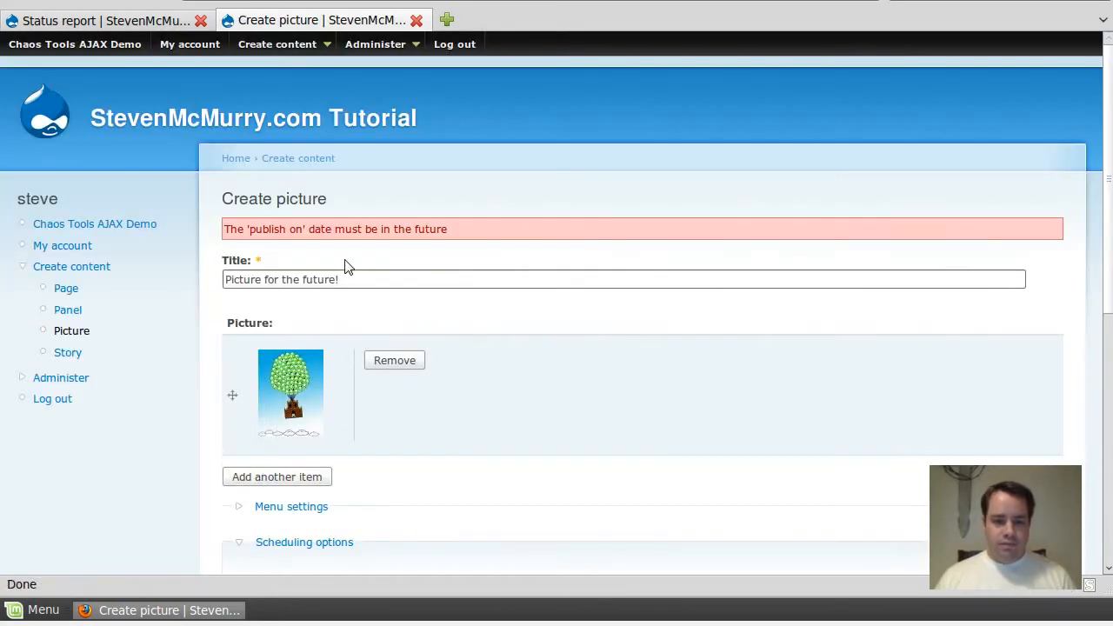
pyautogui.scroll(-3)
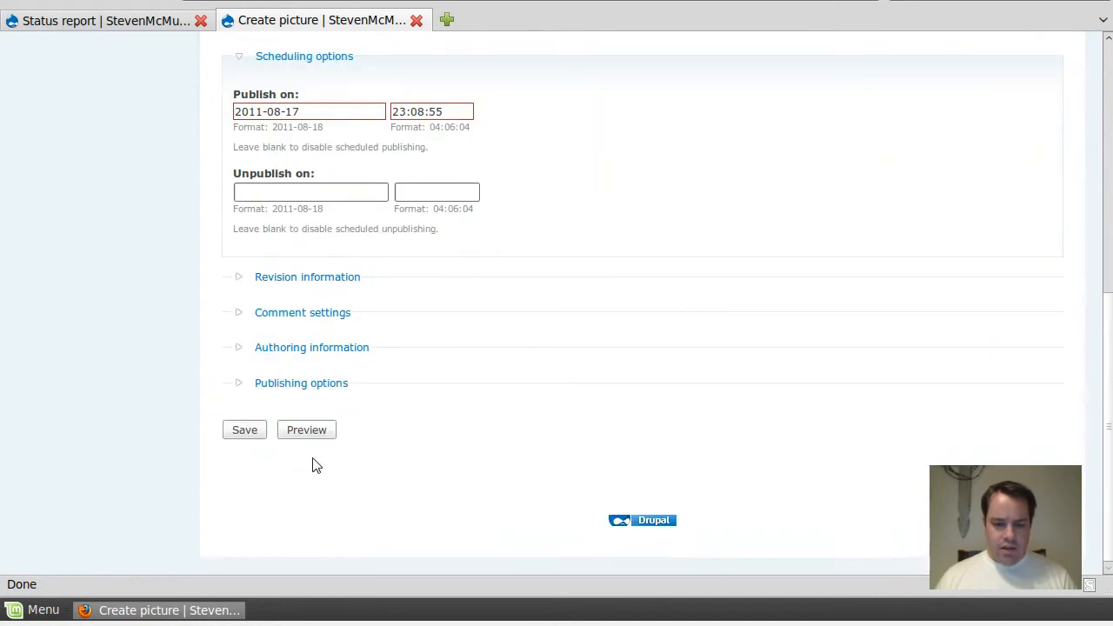
pyautogui.click(243, 429)
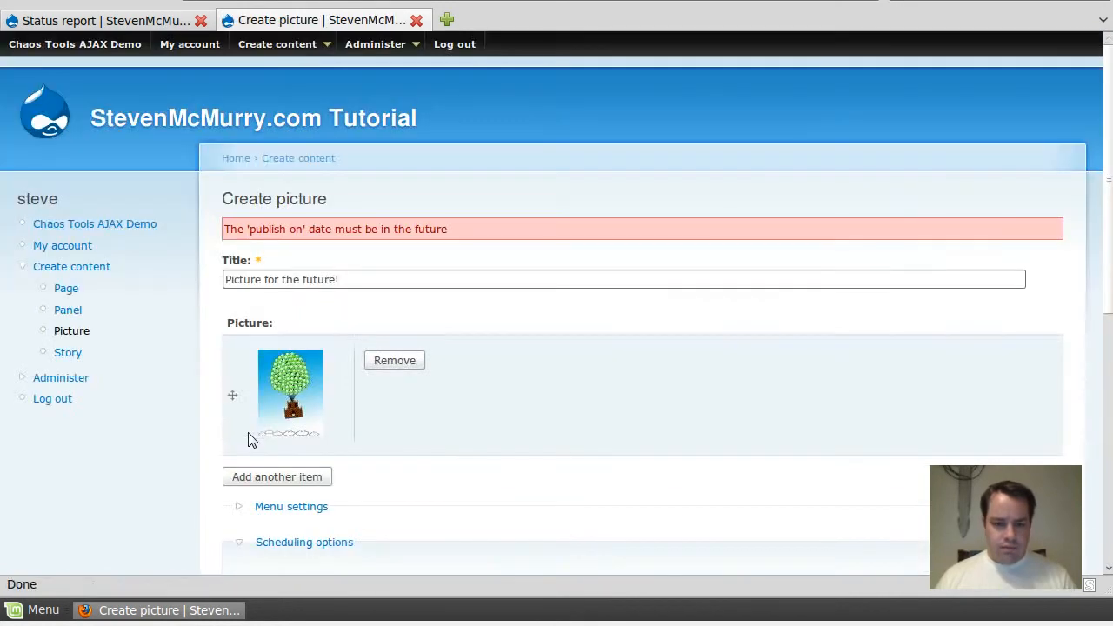
pyautogui.scroll(-3)
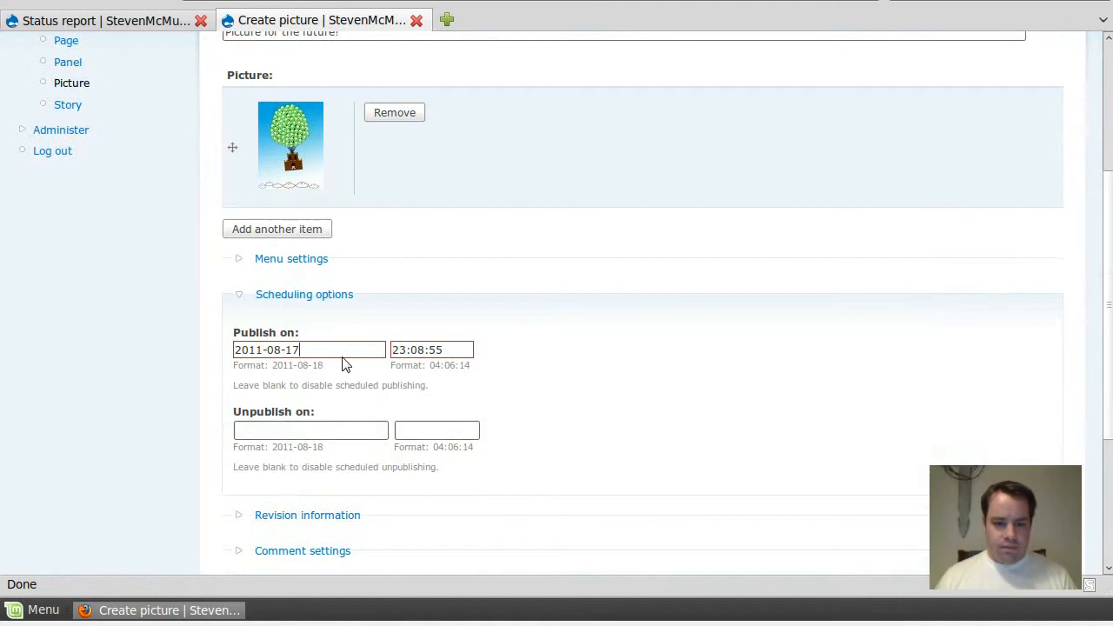
pyautogui.moveTo(548, 376)
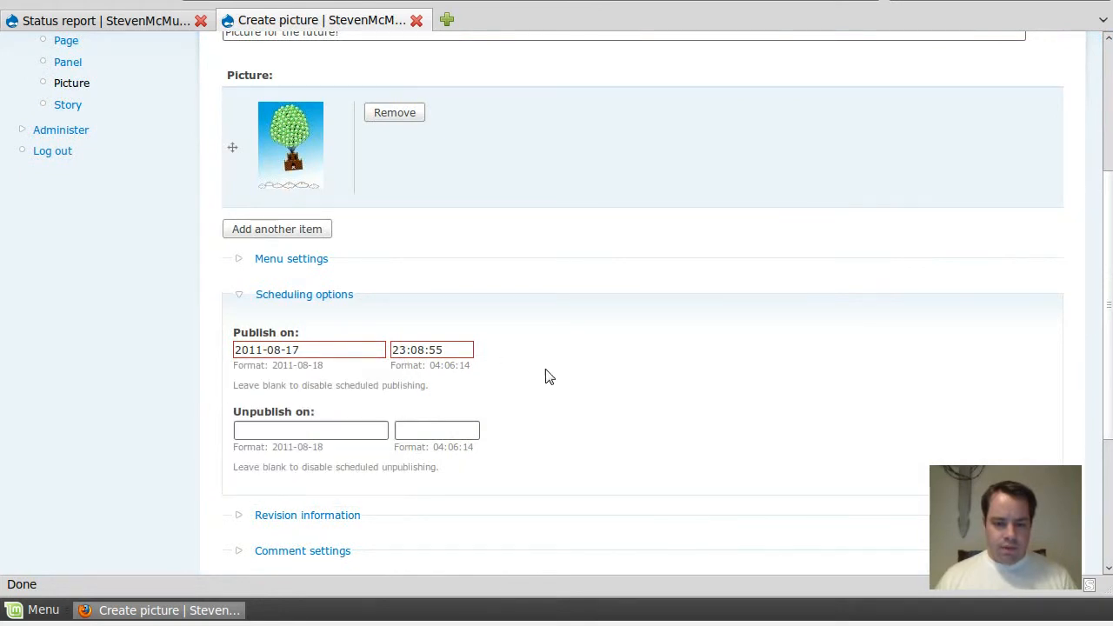
pyautogui.click(310, 350)
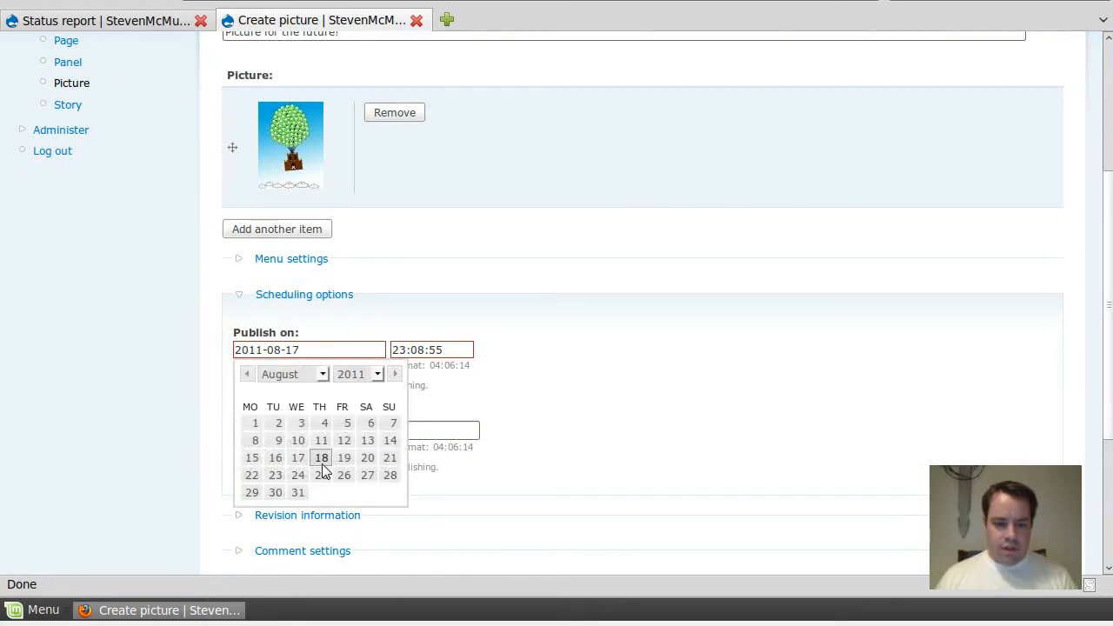
pyautogui.click(320, 457)
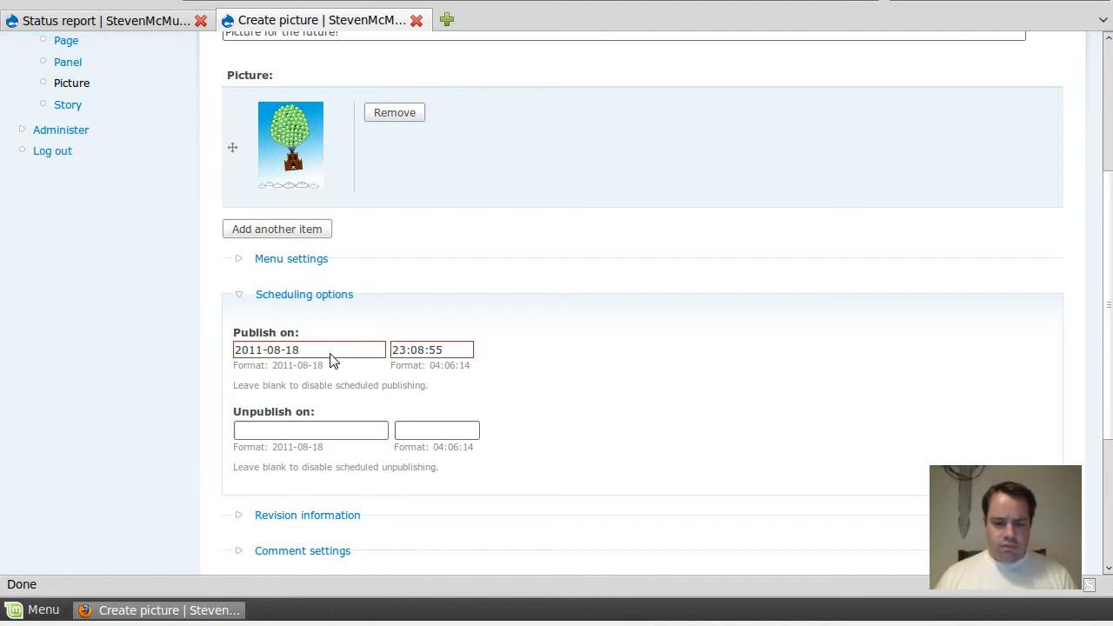
pyautogui.click(310, 350)
pyautogui.write('00')
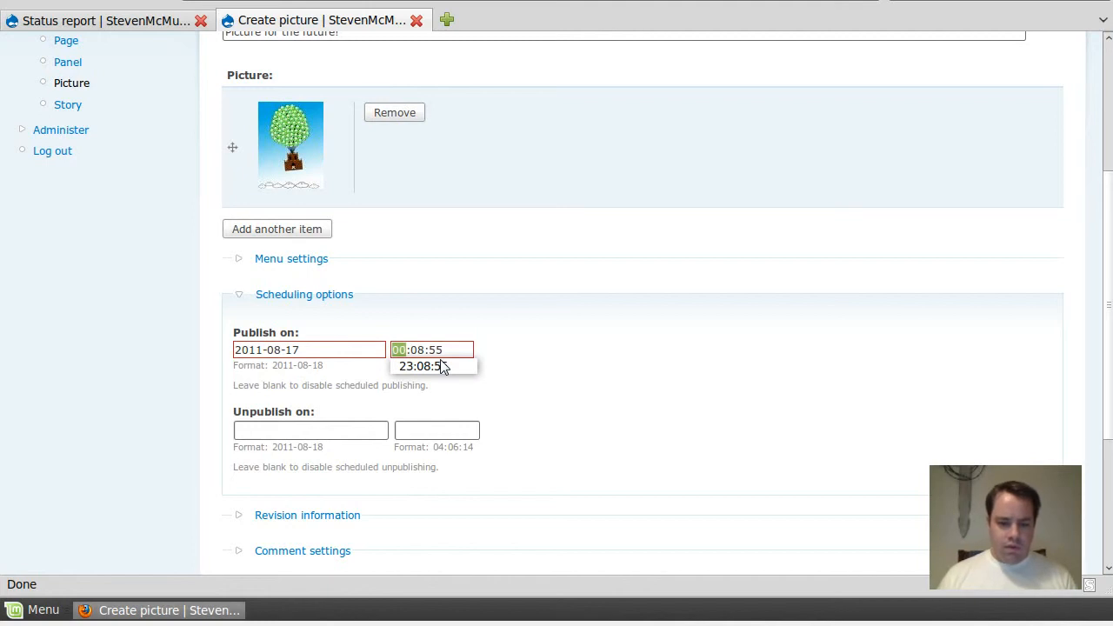
pyautogui.scroll(-3)
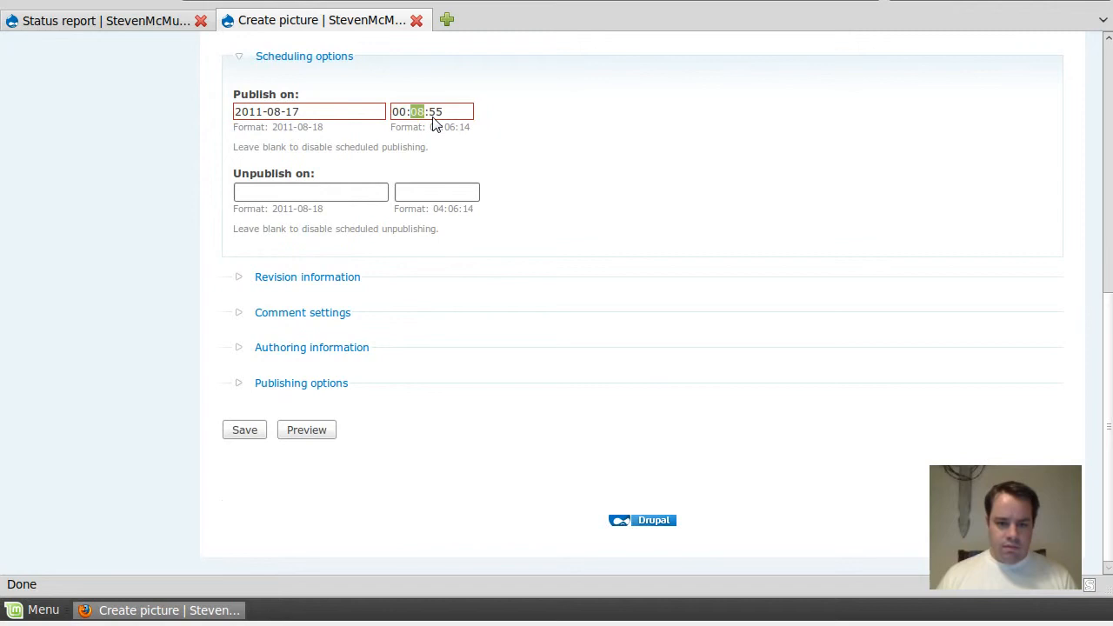
pyautogui.write('23')
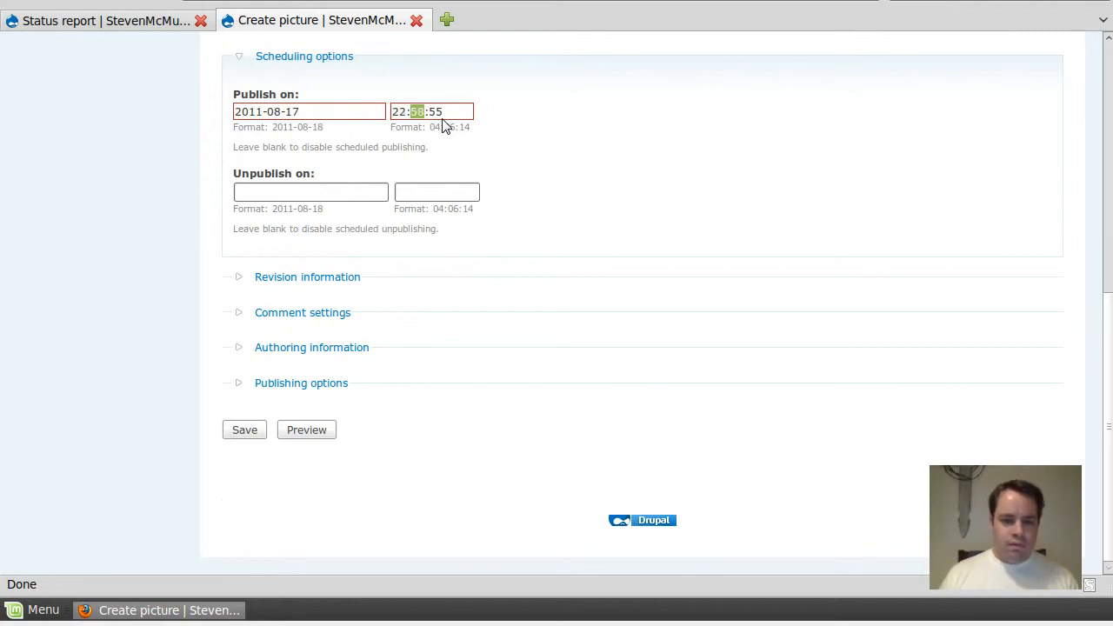
pyautogui.moveTo(387, 207)
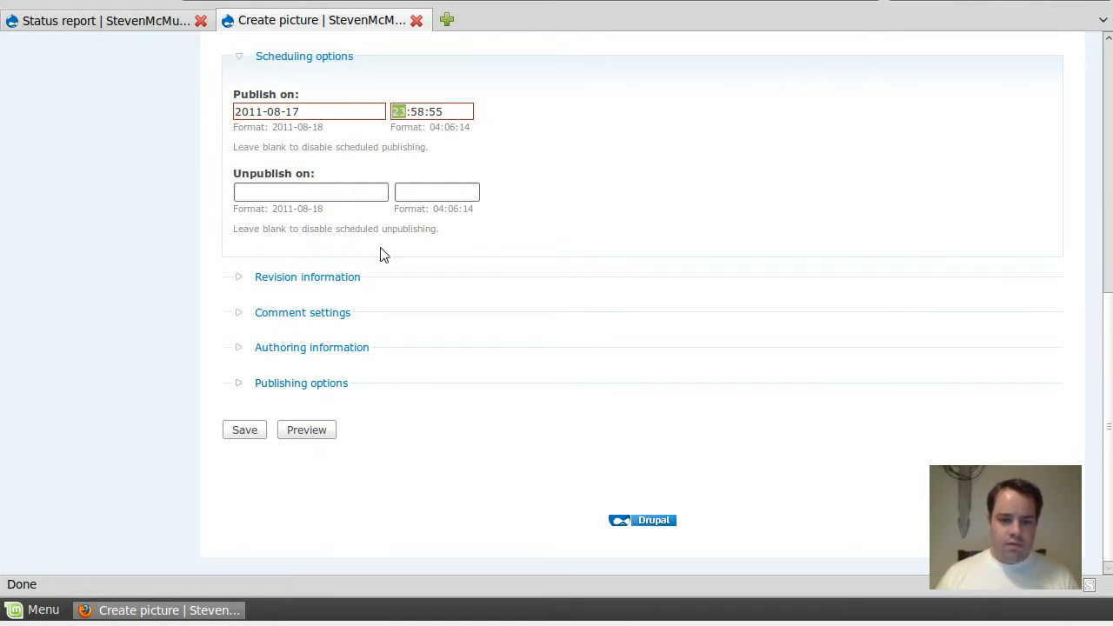
# Step: Reselect 2011-08-18 in the calendar and save the unpublished node scheduled for 23:58:55
pyautogui.click(243, 429)
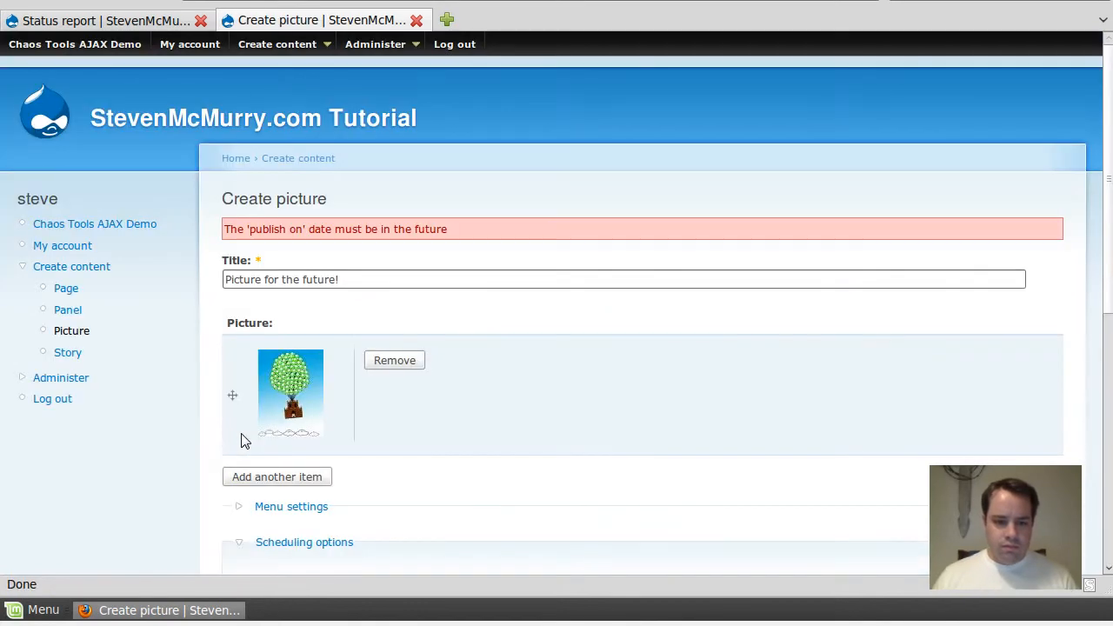
pyautogui.scroll(-3)
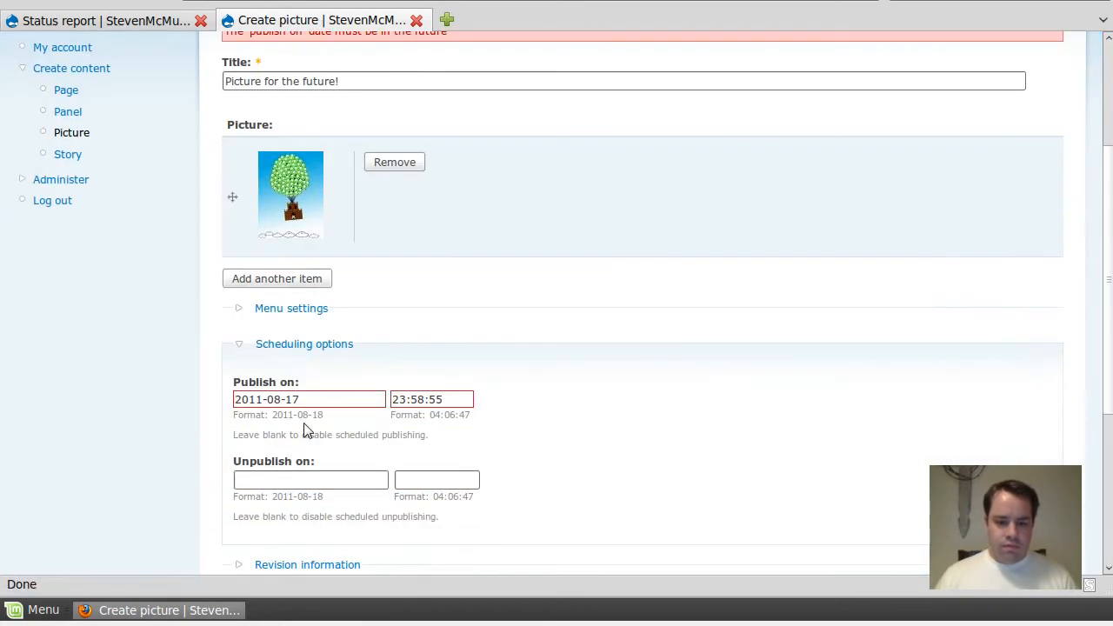
pyautogui.click(310, 398)
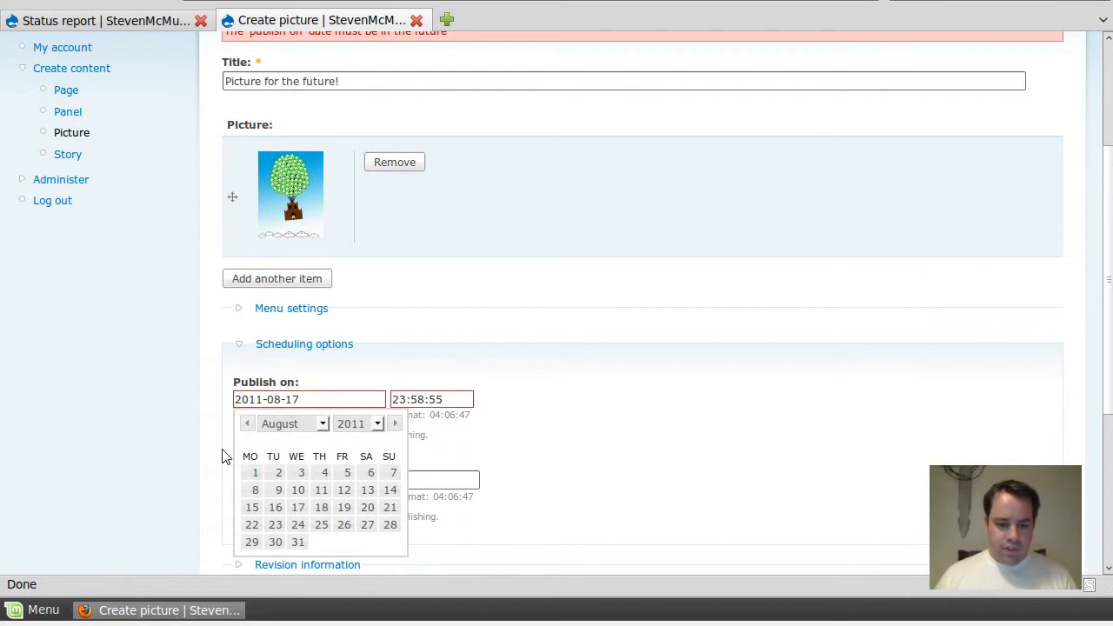
pyautogui.click(320, 508)
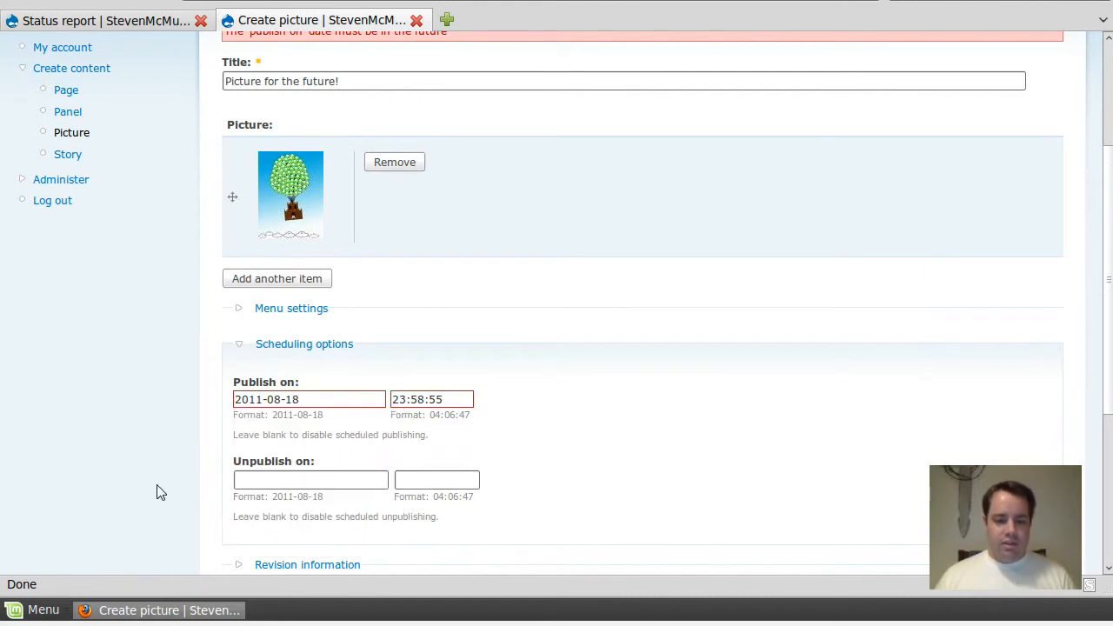
pyautogui.click(243, 470)
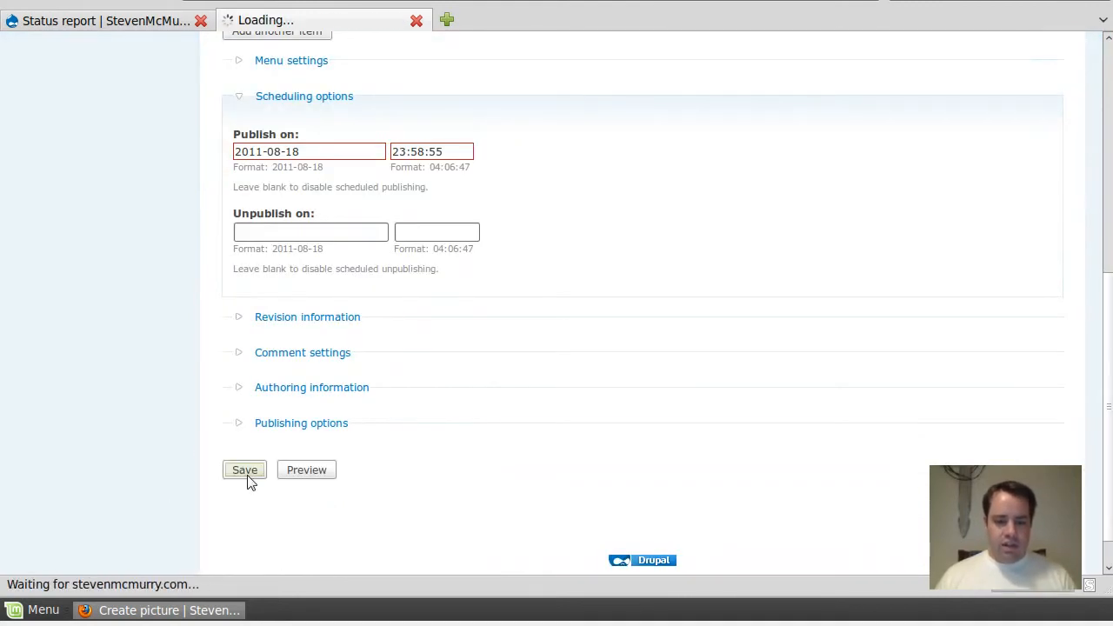
pyautogui.click(243, 470)
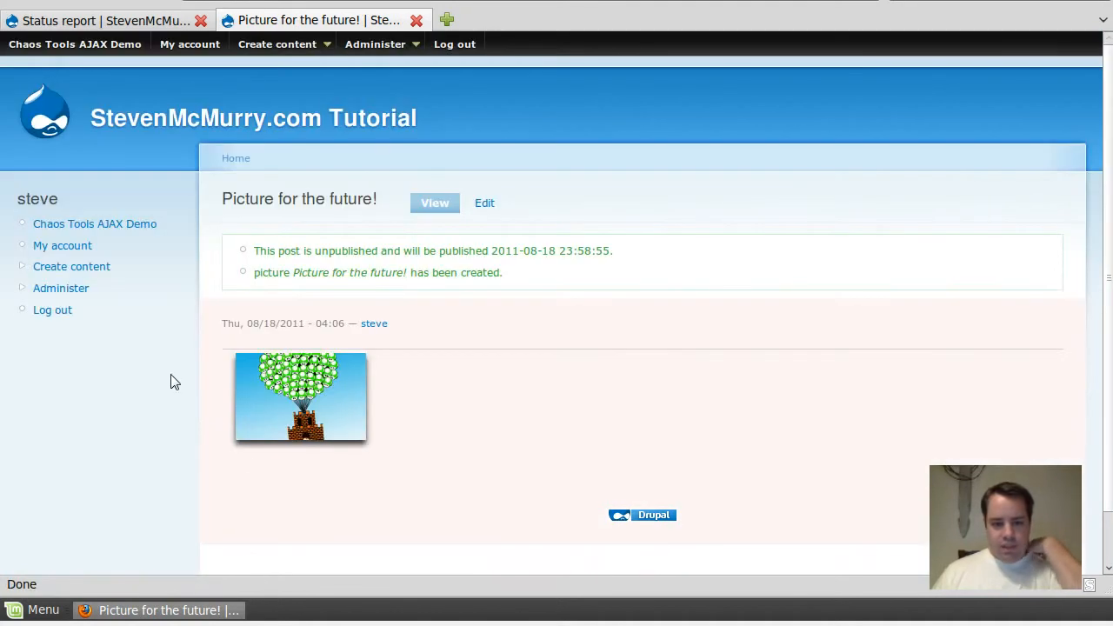
# Step: Save the site time zone as America/Chicago with user-configurable time zones disabled
pyautogui.click(375, 43)
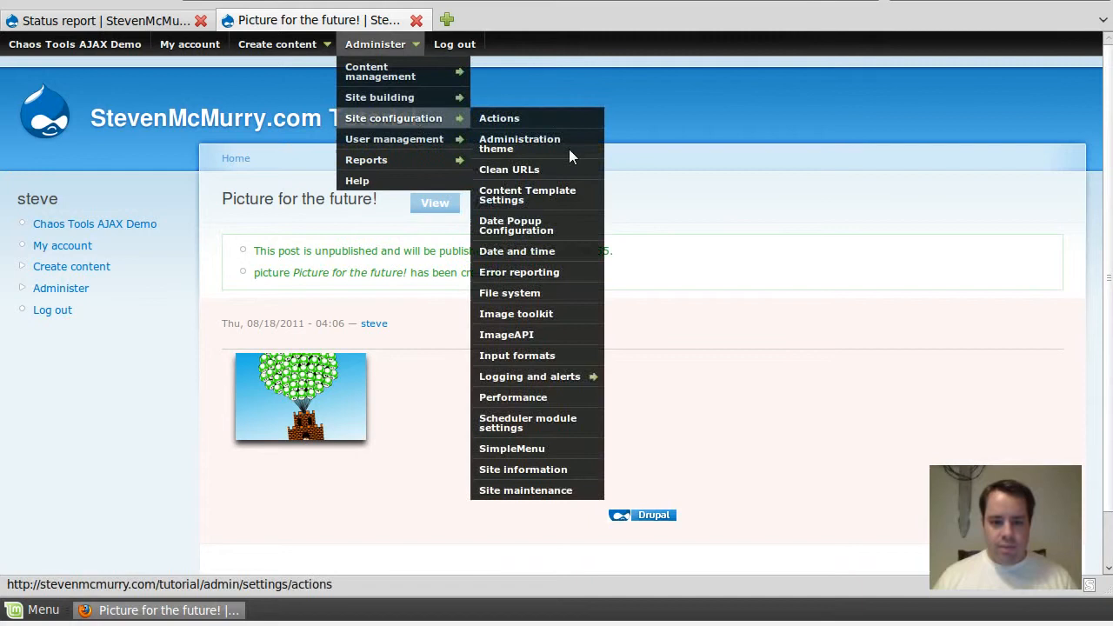
pyautogui.moveTo(527, 195)
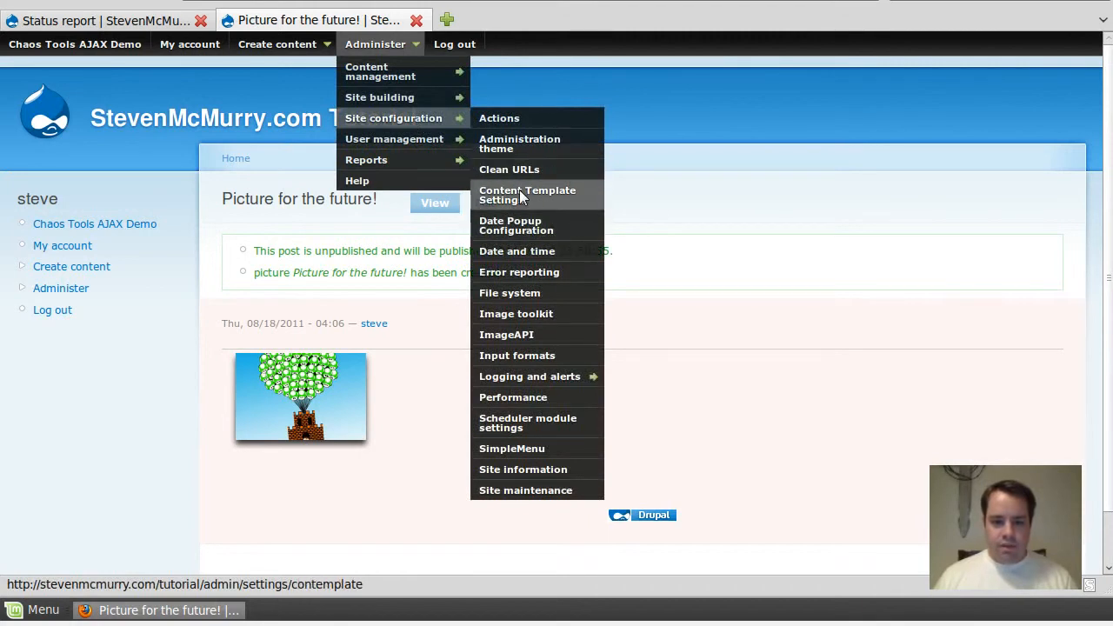
pyautogui.click(517, 355)
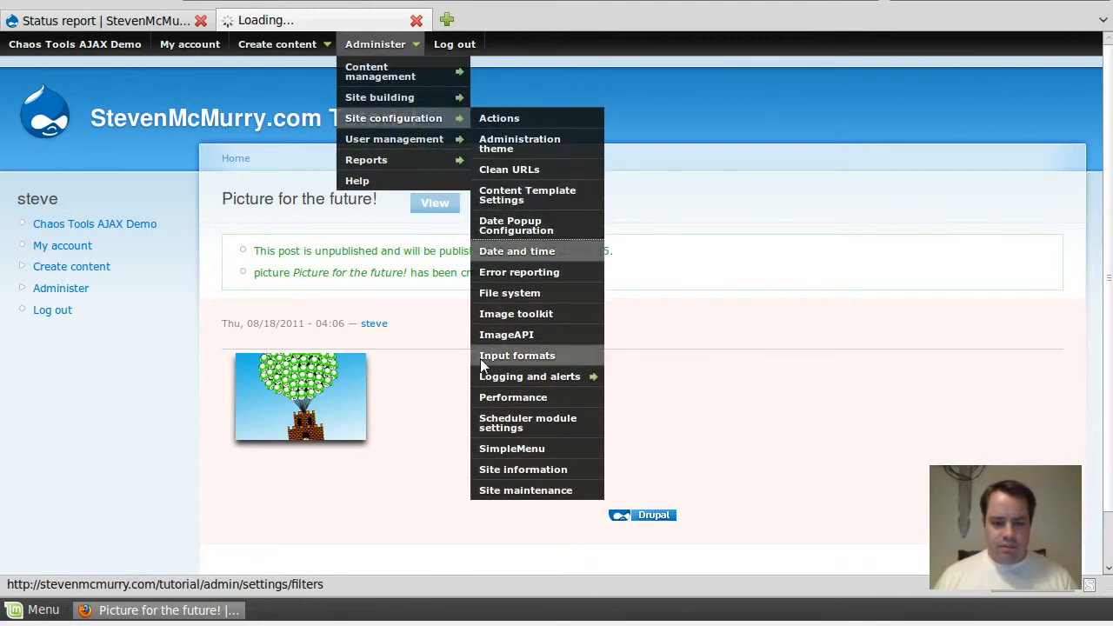
pyautogui.click(517, 250)
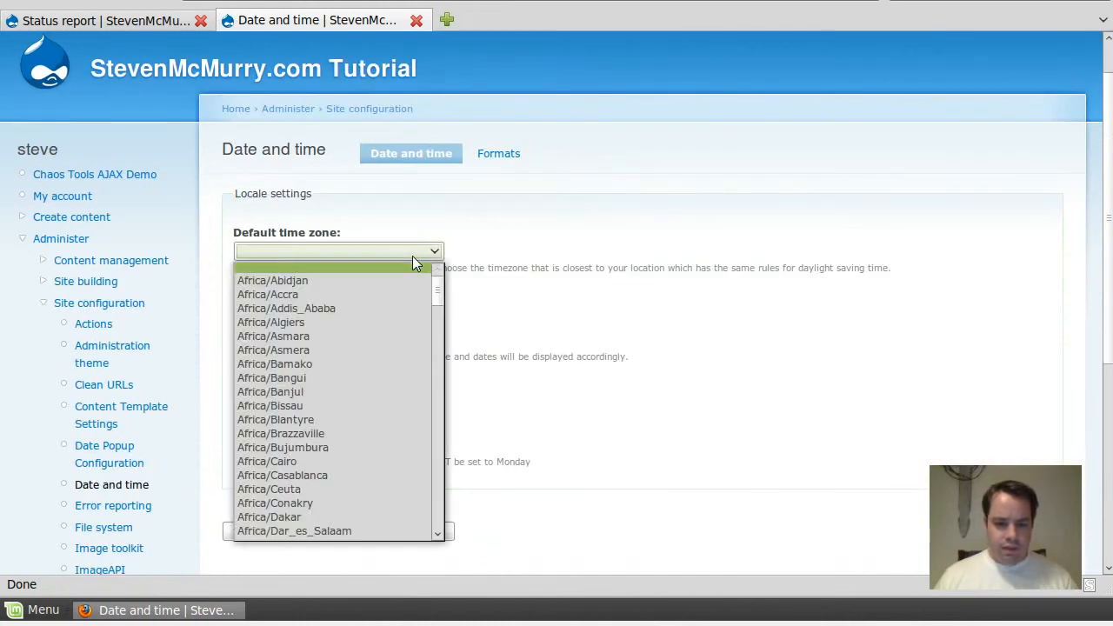
pyautogui.scroll(-3)
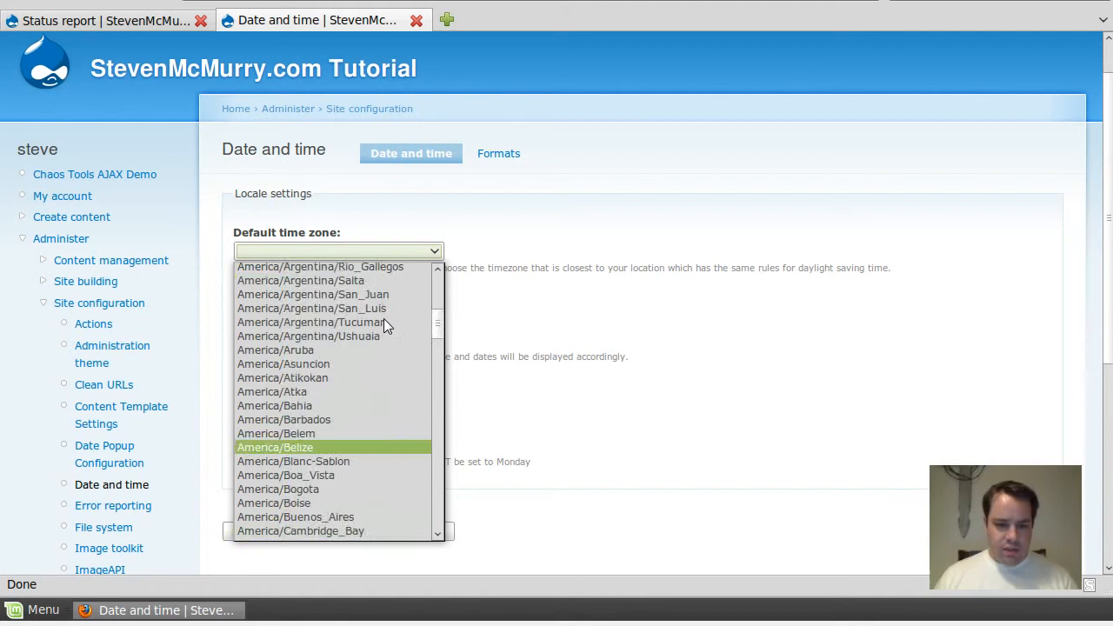
pyautogui.scroll(-3)
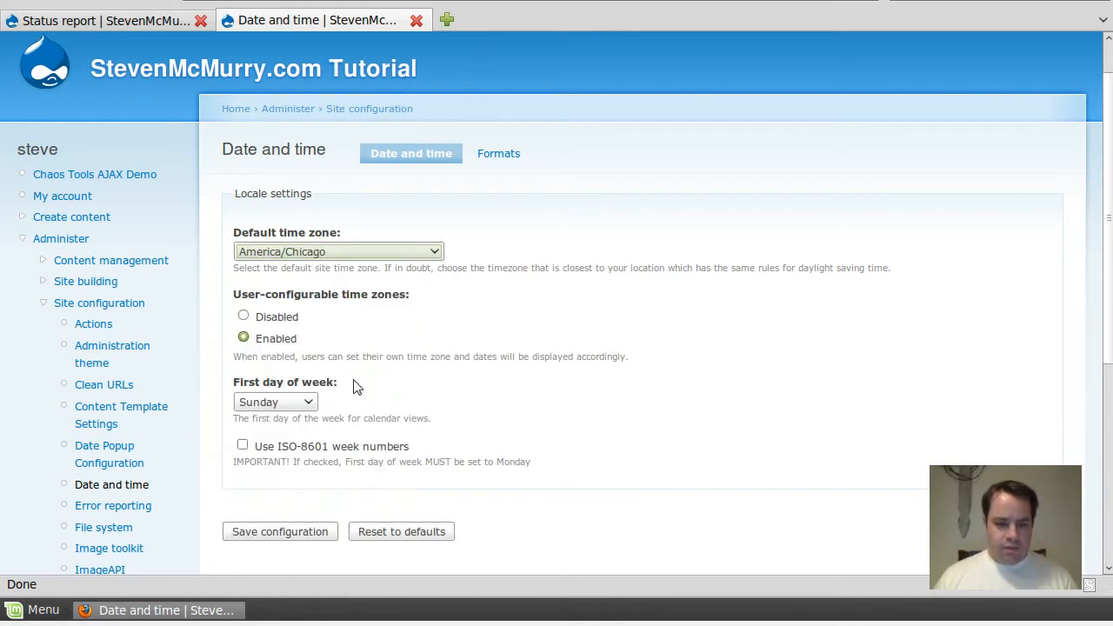
pyautogui.moveTo(247, 310)
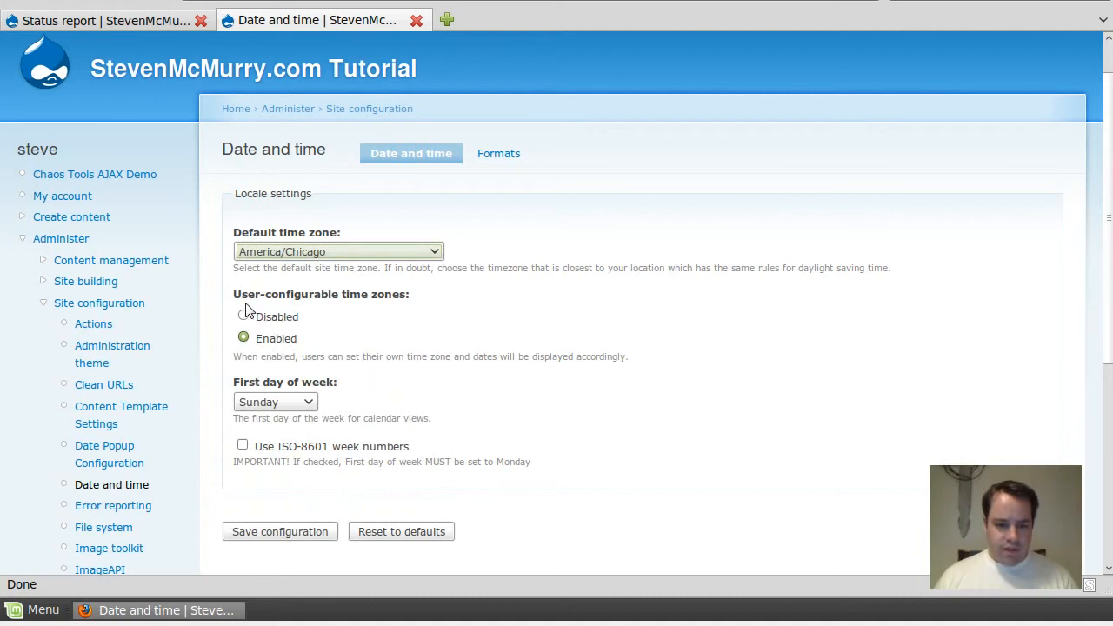
pyautogui.click(243, 315)
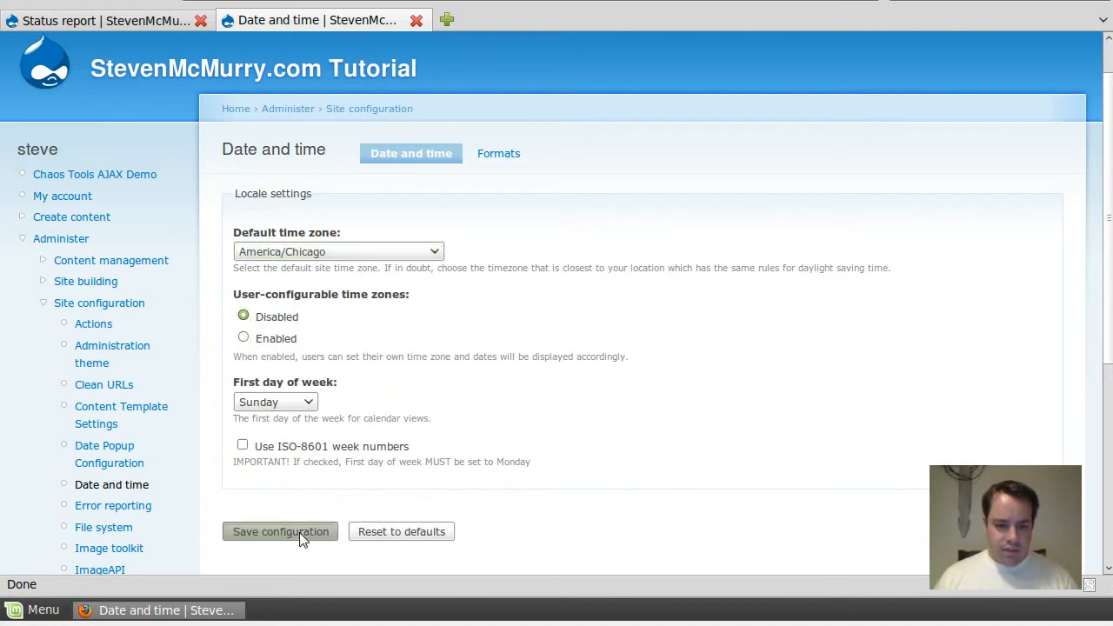
pyautogui.click(280, 532)
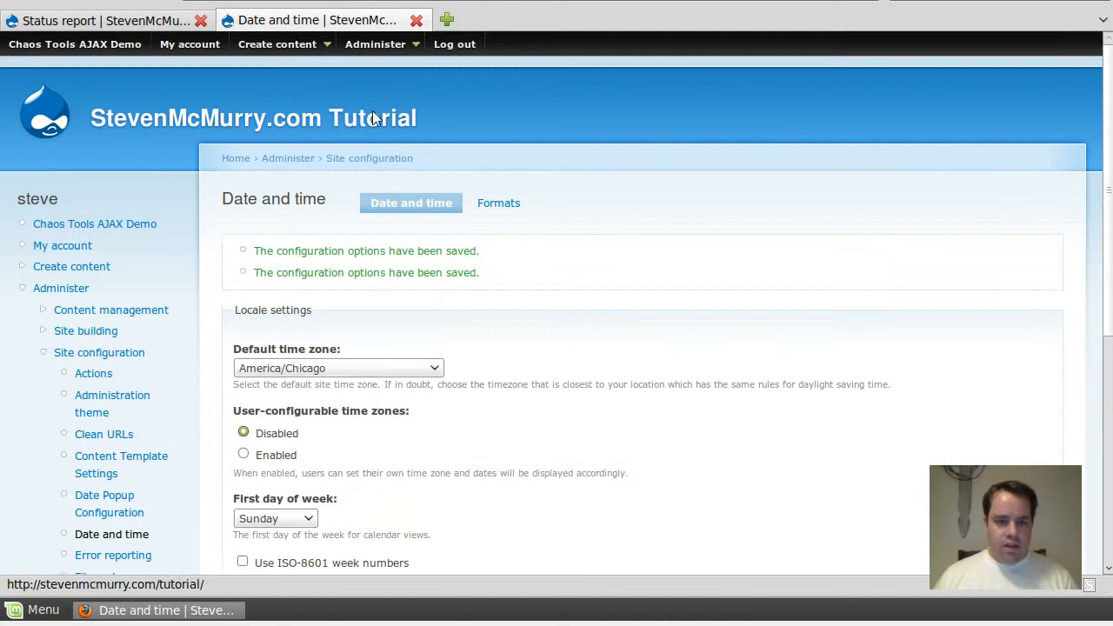
# Step: Show the content list with the picture still not published
pyautogui.click(376, 44)
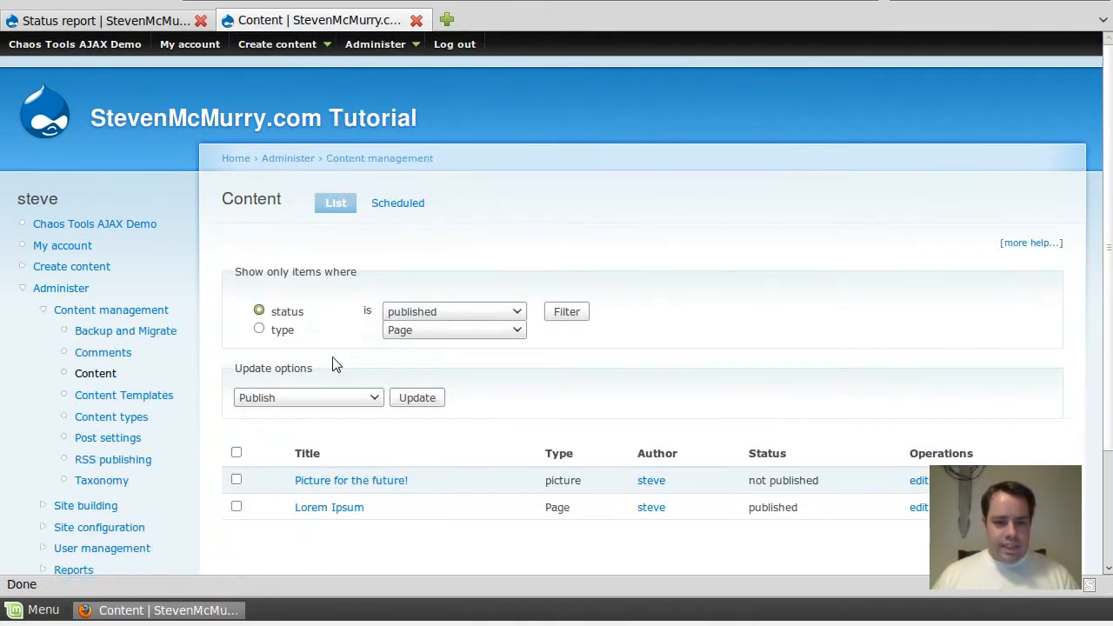
# Step: Reschedule the picture node to publish on 2011-08-17 at 23:08:46 and save it
pyautogui.click(352, 480)
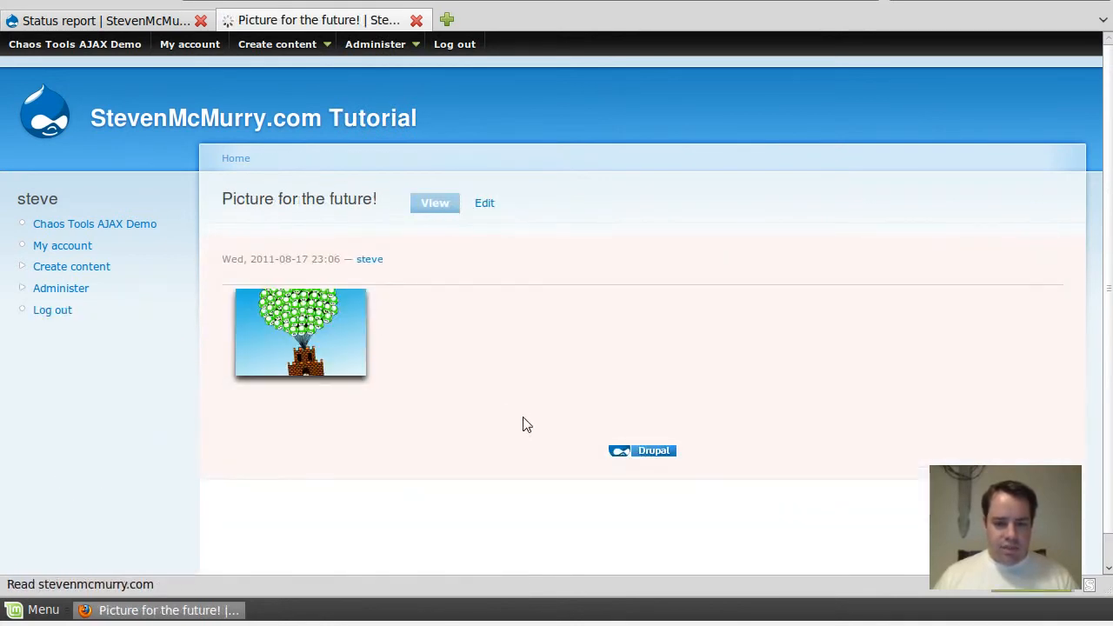
pyautogui.click(484, 202)
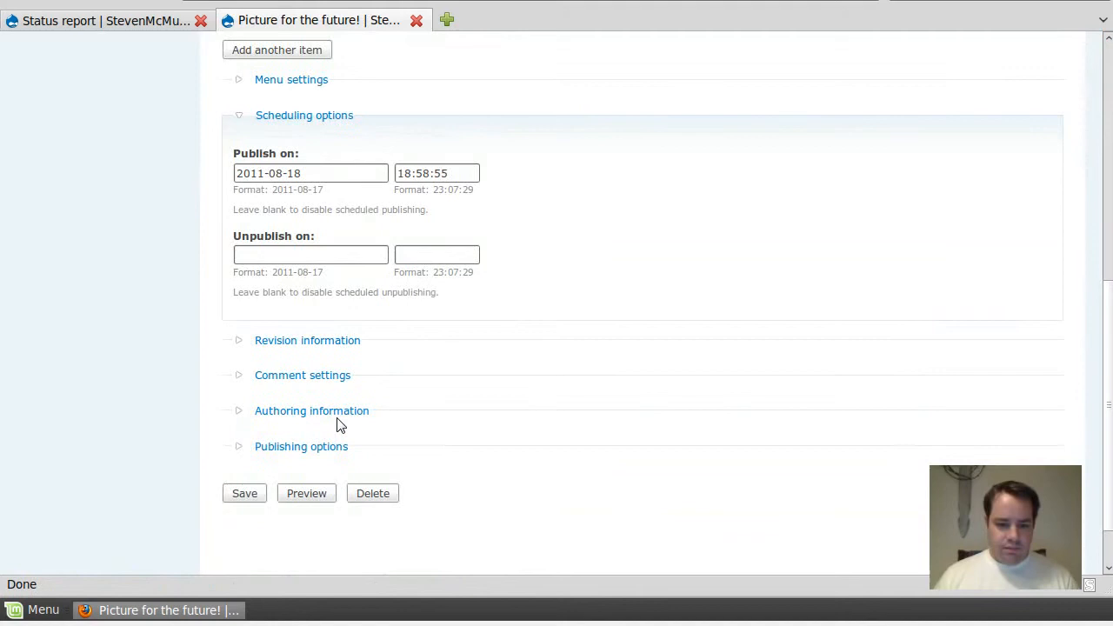
pyautogui.moveTo(329, 198)
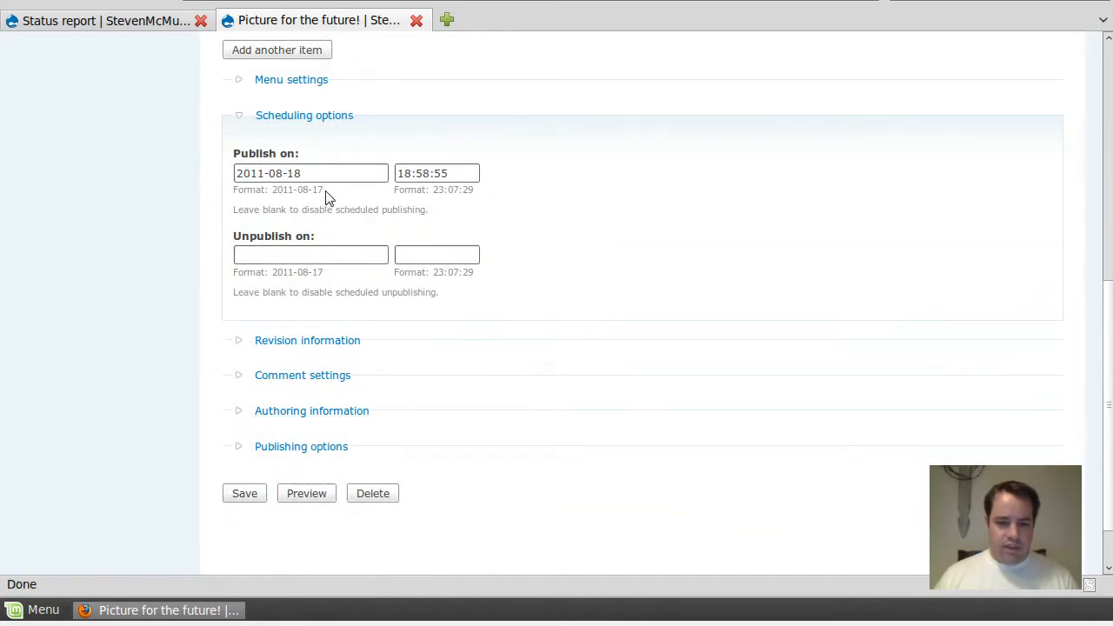
pyautogui.click(310, 174)
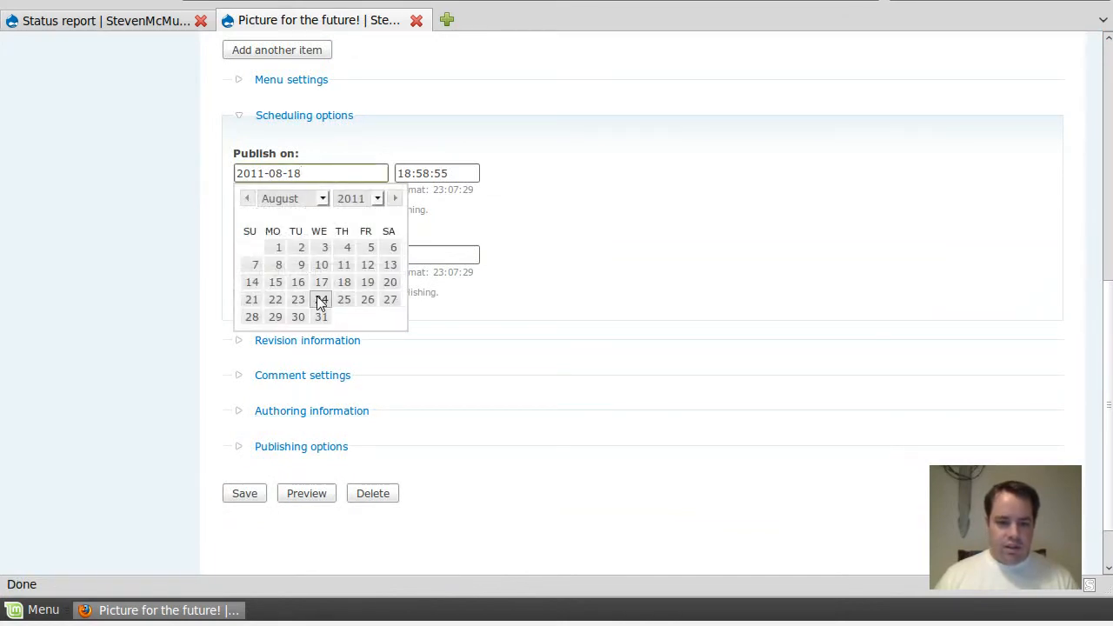
pyautogui.click(320, 282)
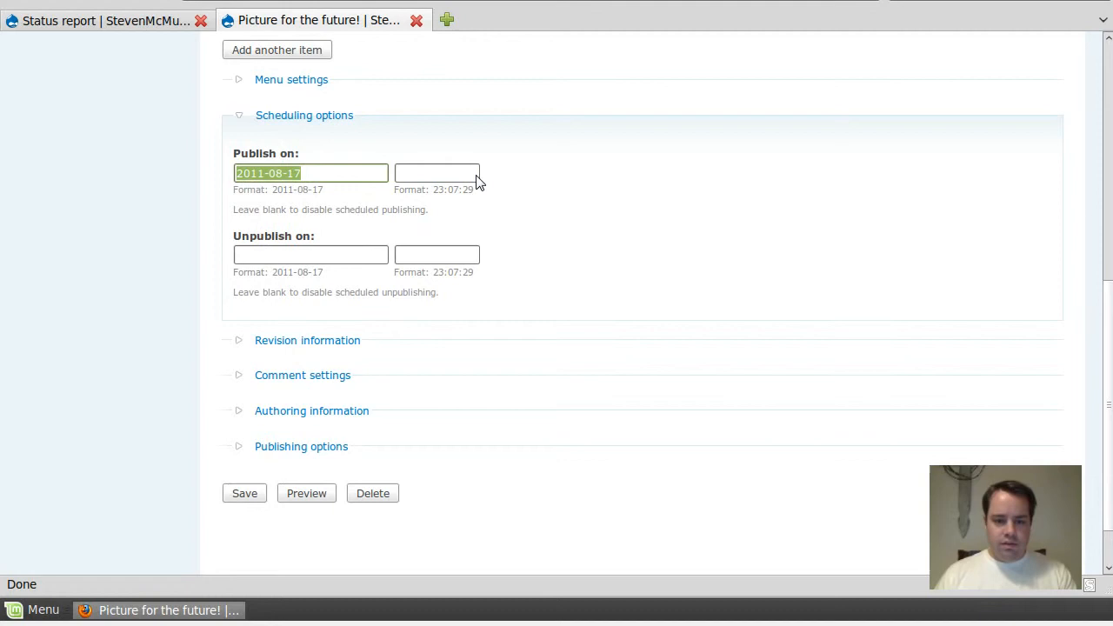
pyautogui.click(437, 172)
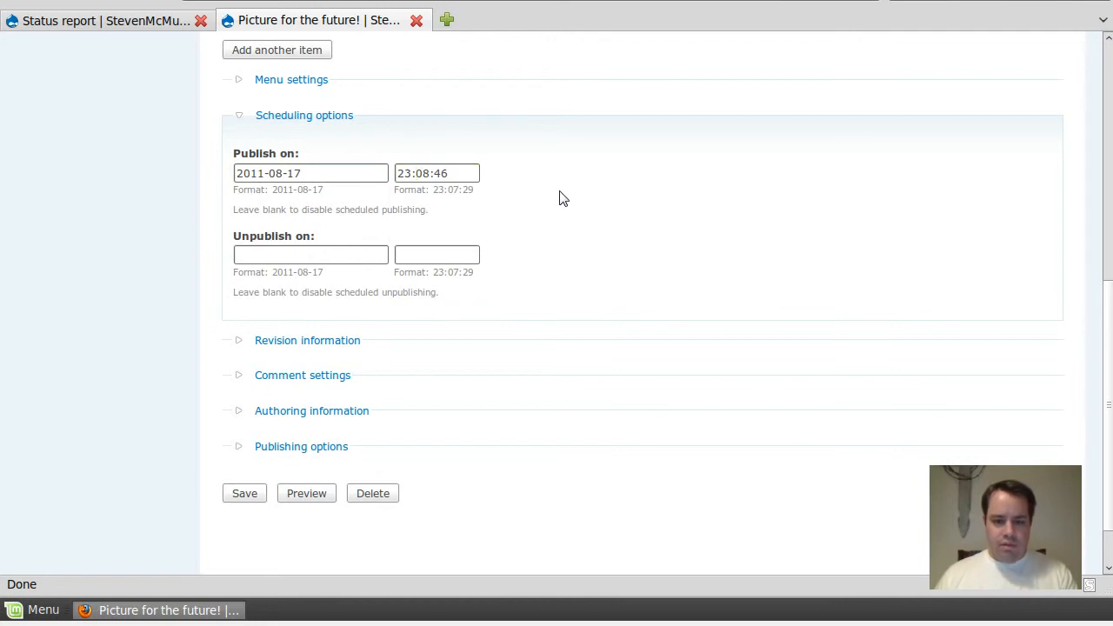
pyautogui.click(244, 494)
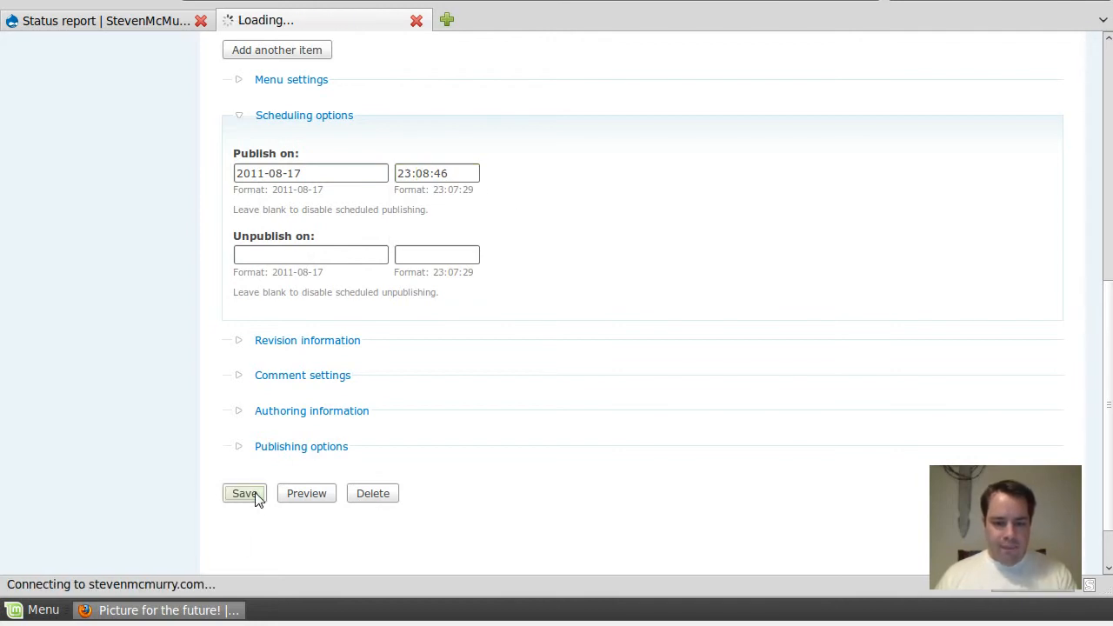
pyautogui.click(243, 494)
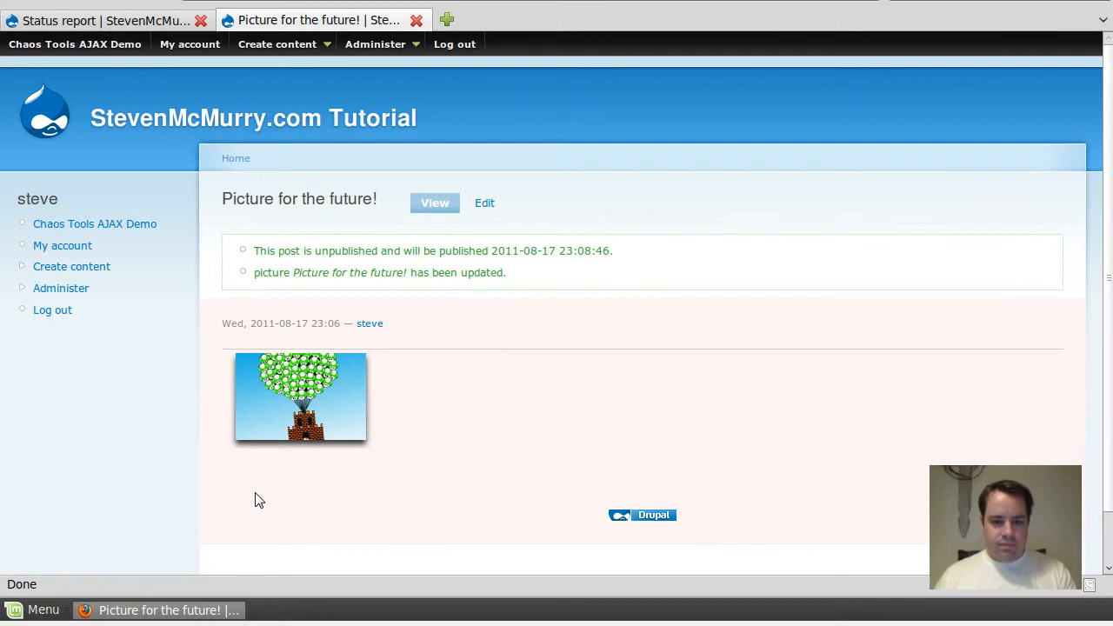
pyautogui.moveTo(369, 257)
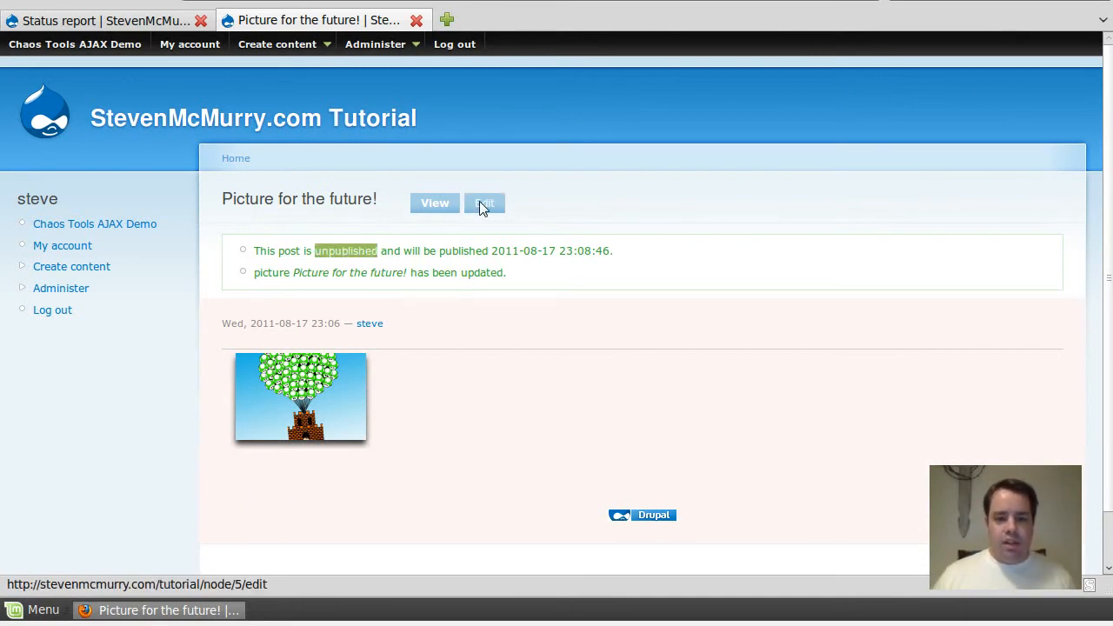
pyautogui.click(483, 202)
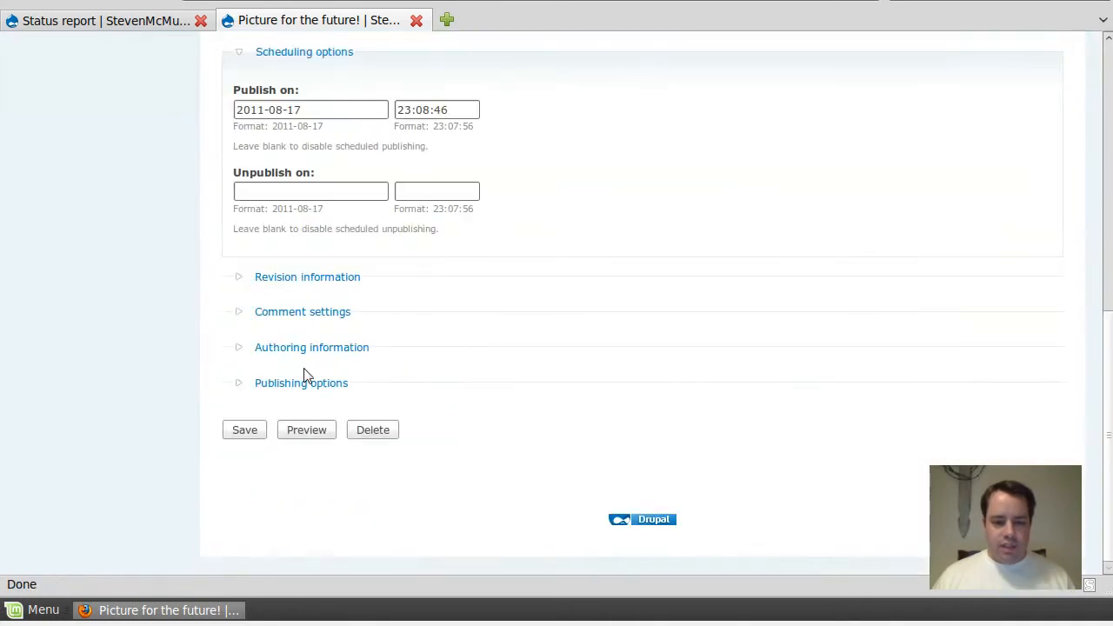
pyautogui.click(301, 382)
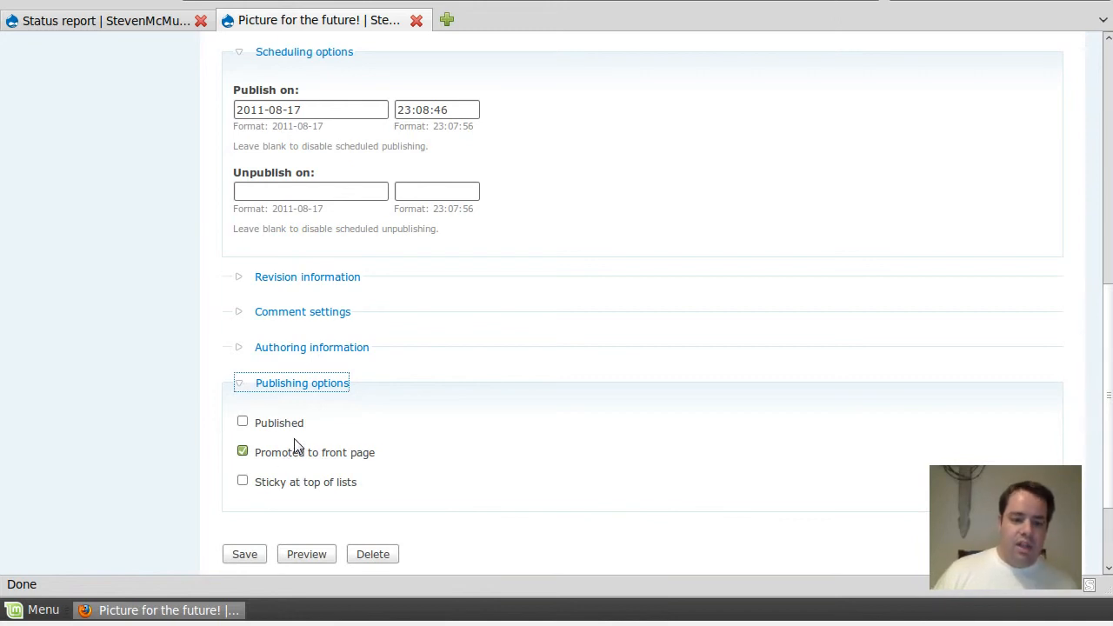
pyautogui.moveTo(226, 446)
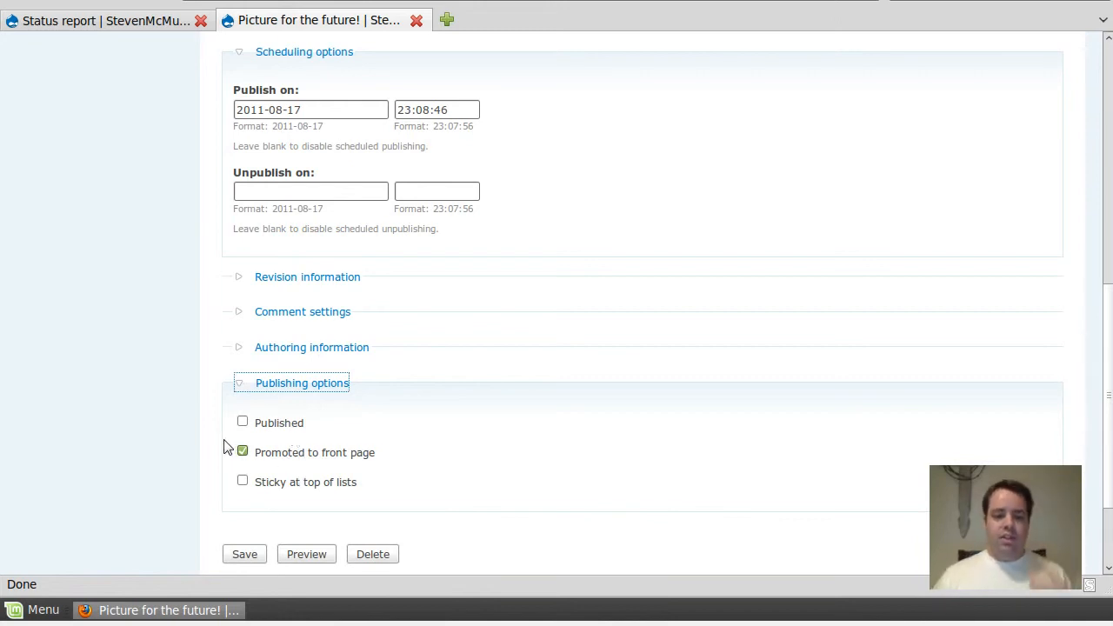
pyautogui.click(244, 553)
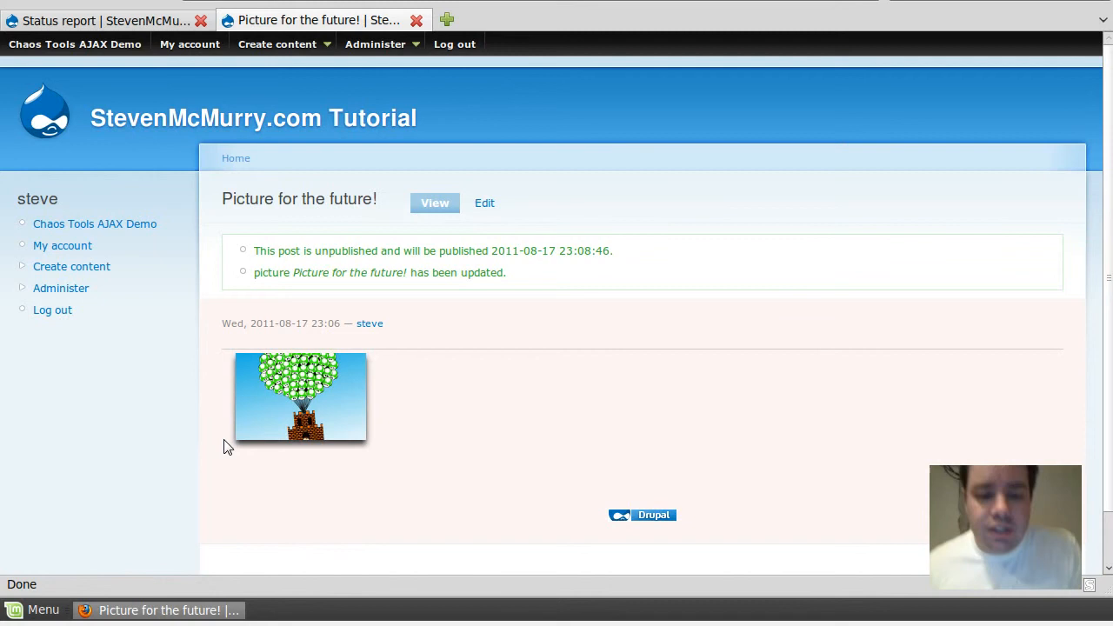
pyautogui.moveTo(407, 374)
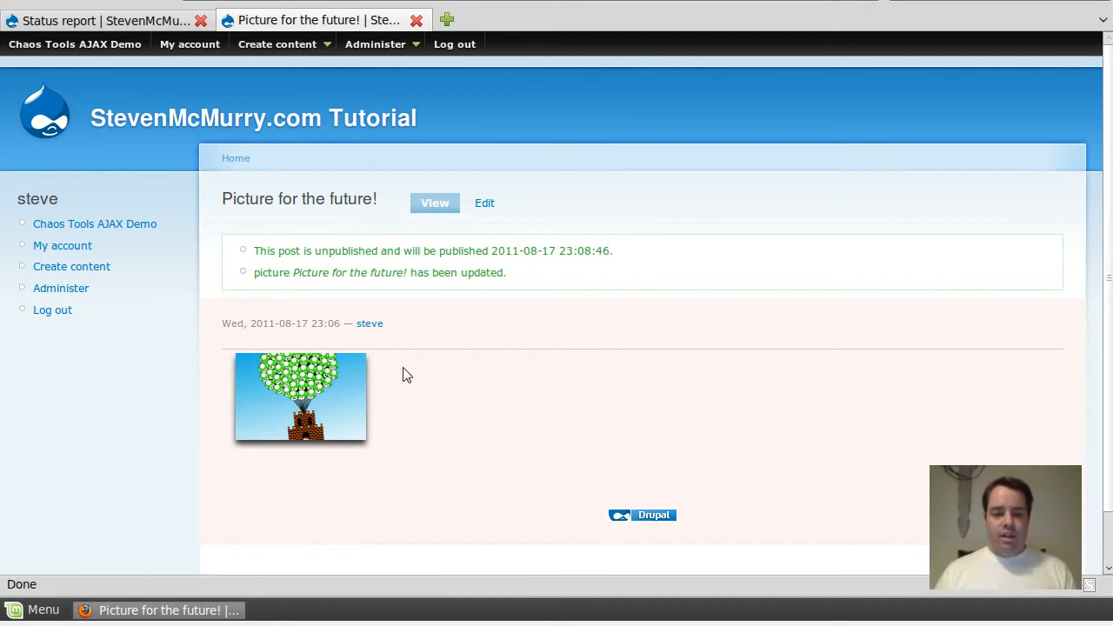
pyautogui.moveTo(299, 400)
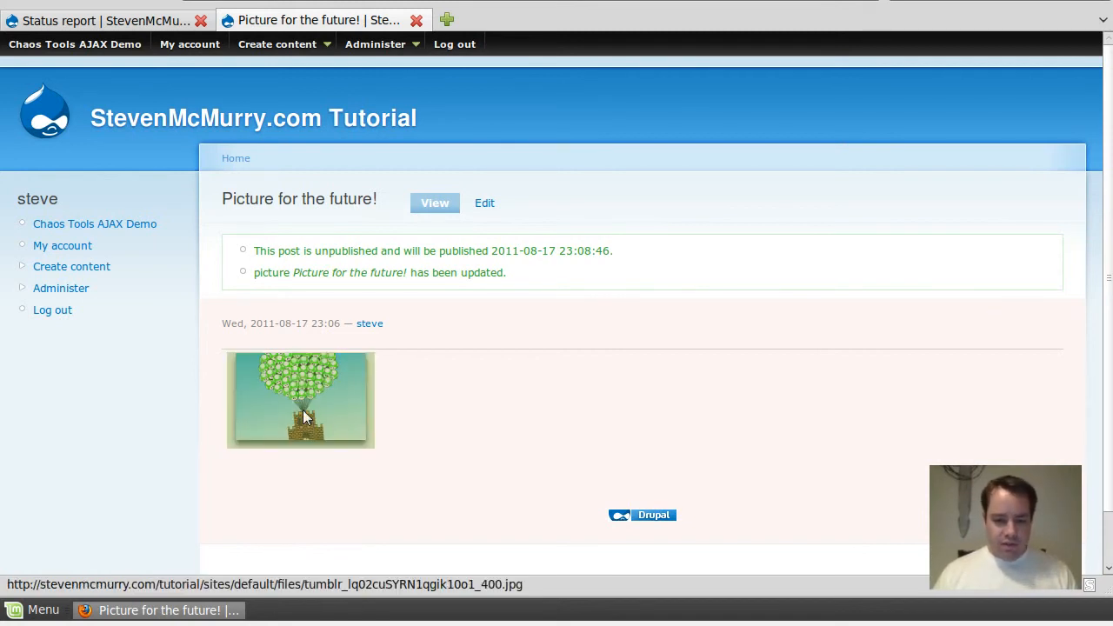
pyautogui.click(299, 400)
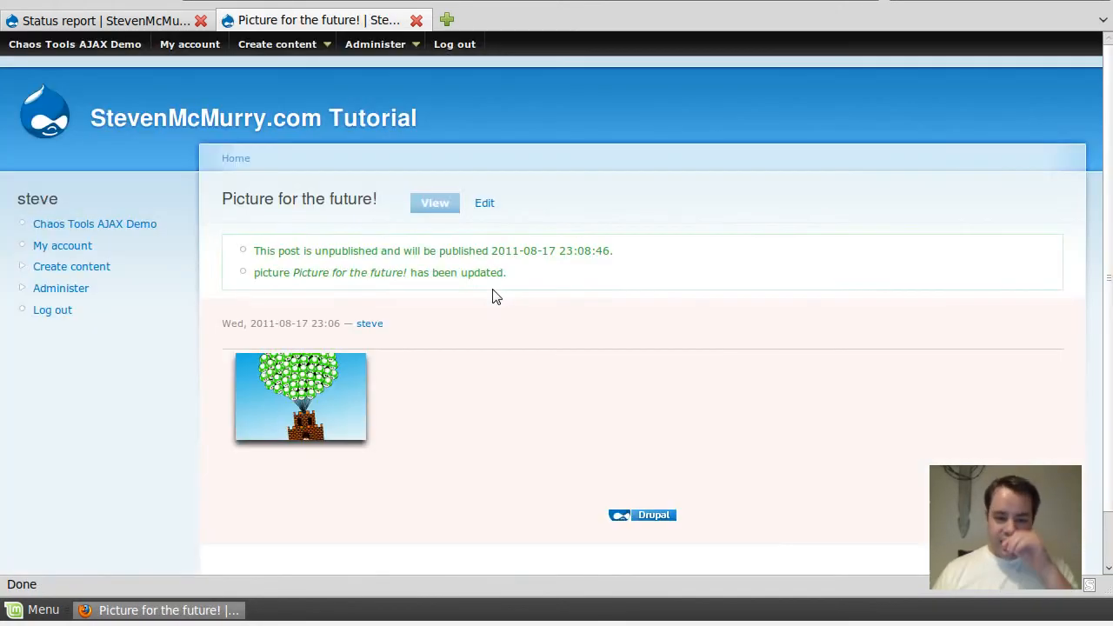
pyautogui.moveTo(542, 366)
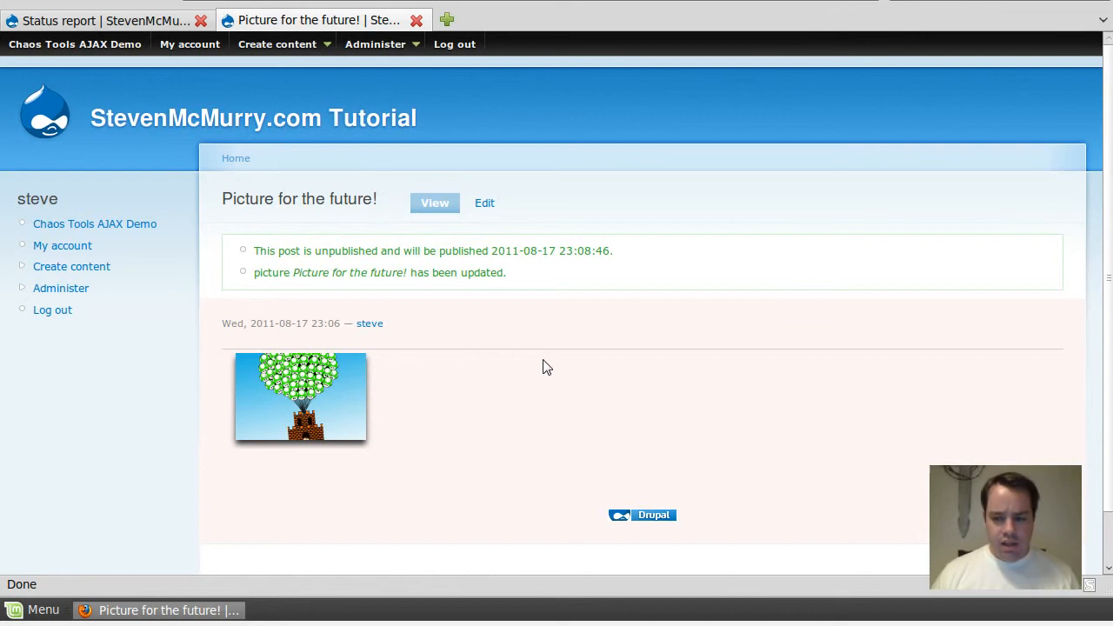
pyautogui.moveTo(313, 76)
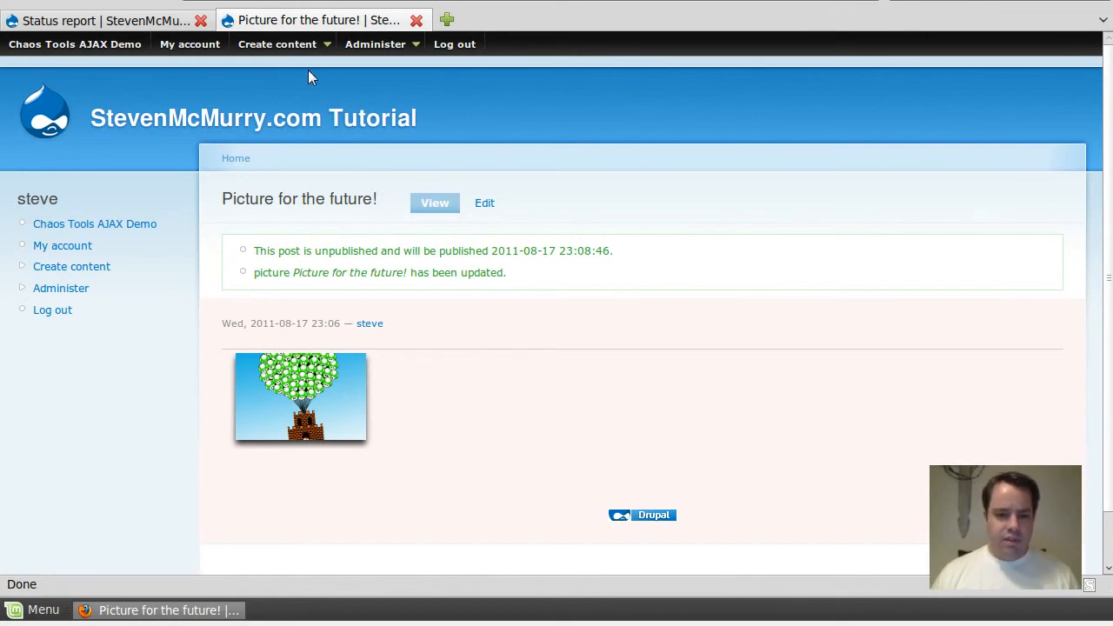
# Step: Check the front page, then reach the Status report under Administer > Reports
pyautogui.click(376, 44)
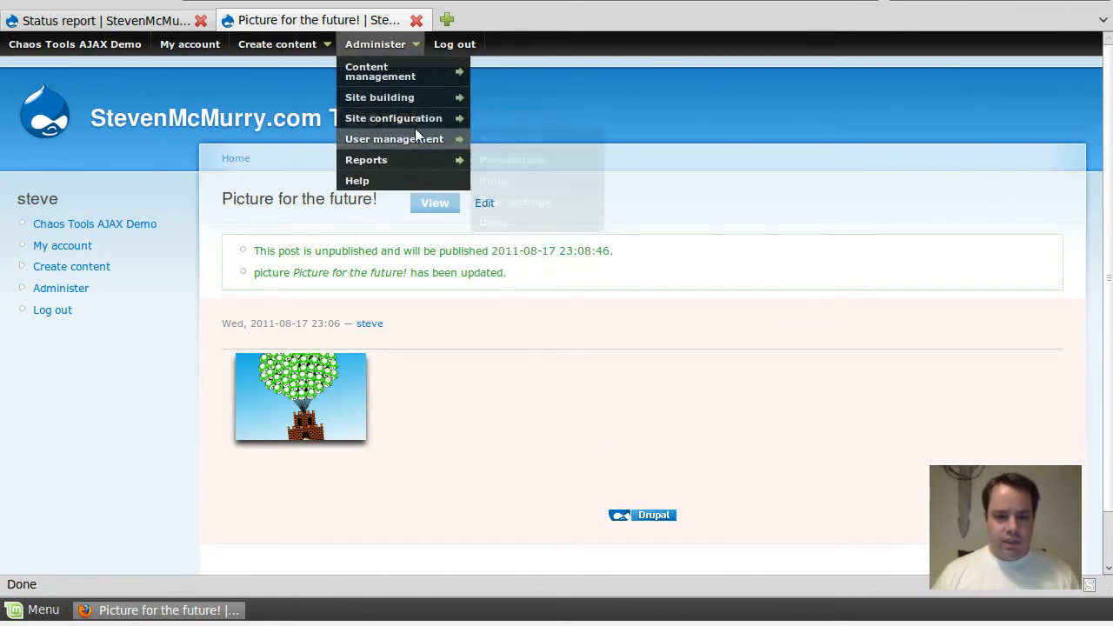
pyautogui.moveTo(366, 160)
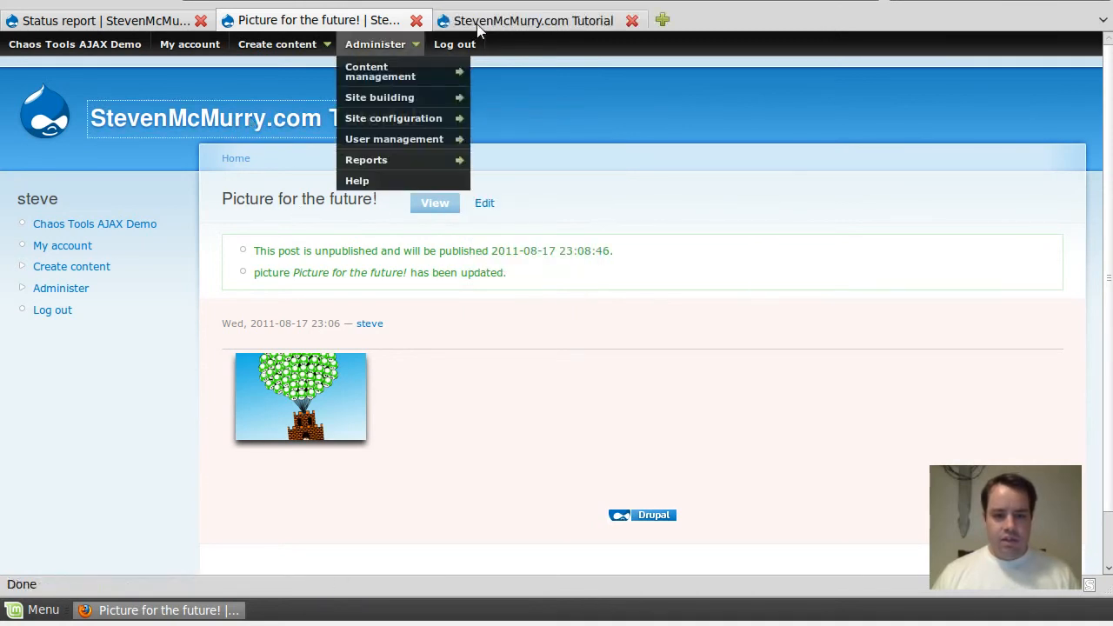
pyautogui.click(532, 20)
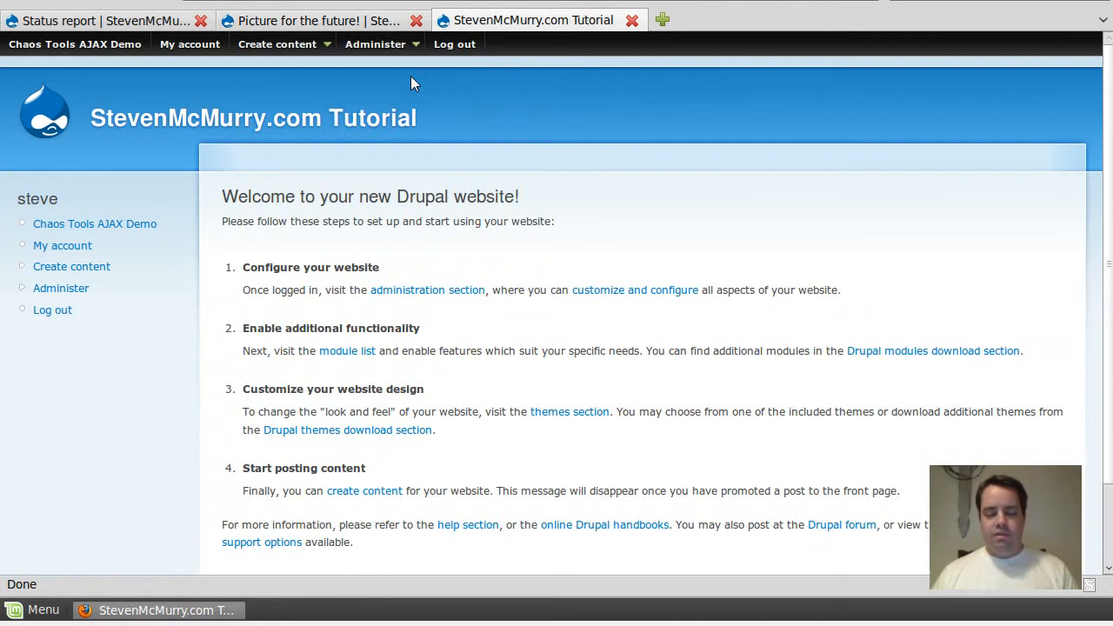
pyautogui.moveTo(317, 21)
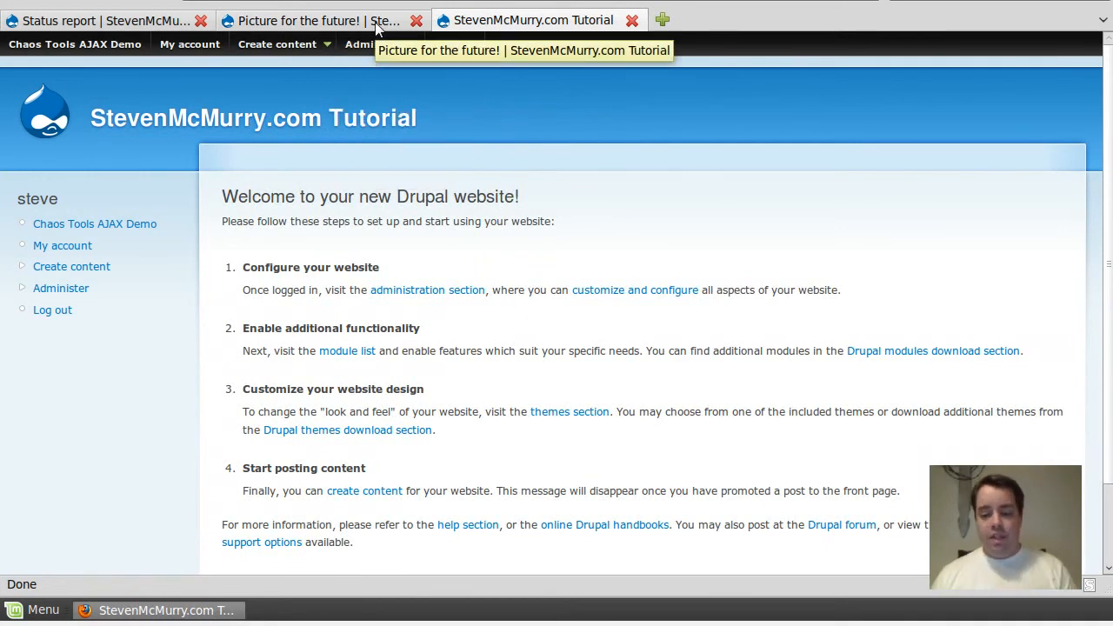
pyautogui.click(304, 21)
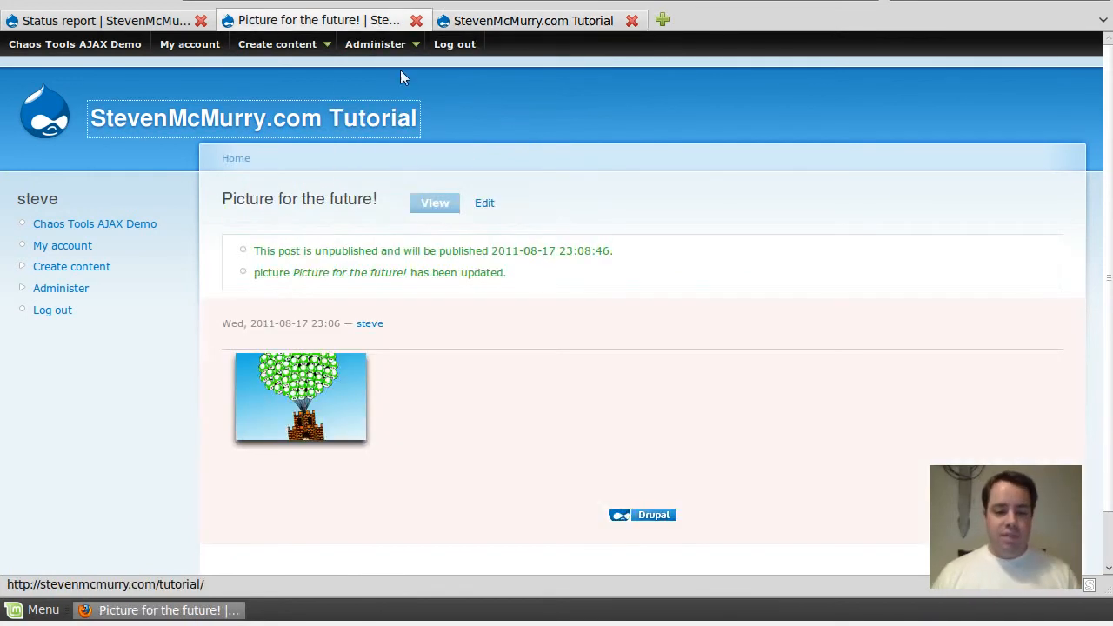
pyautogui.click(375, 43)
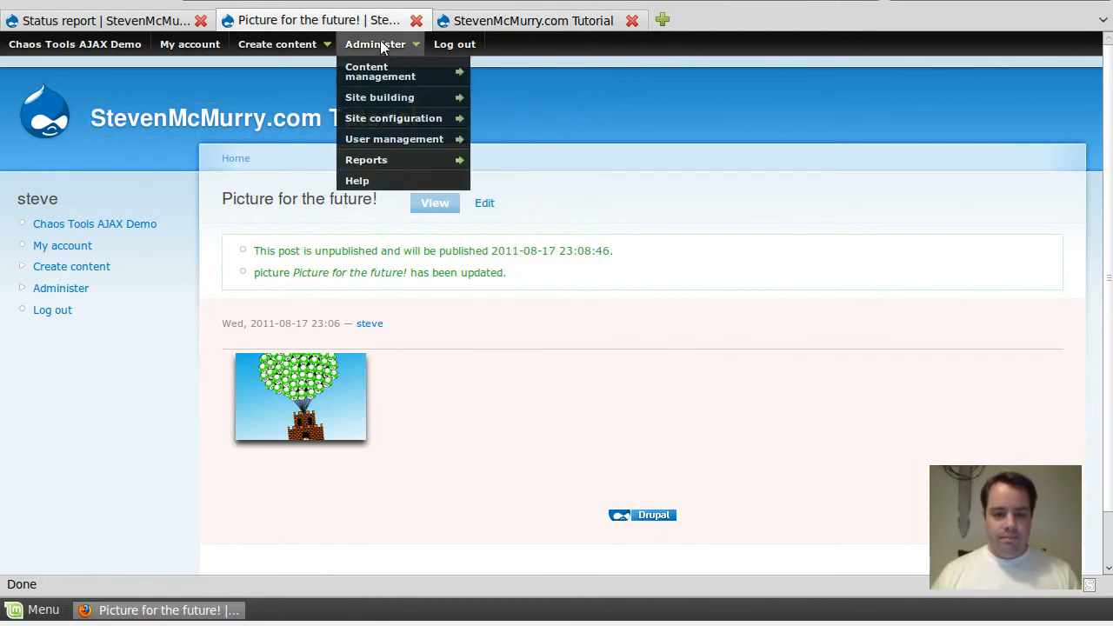
pyautogui.click(515, 261)
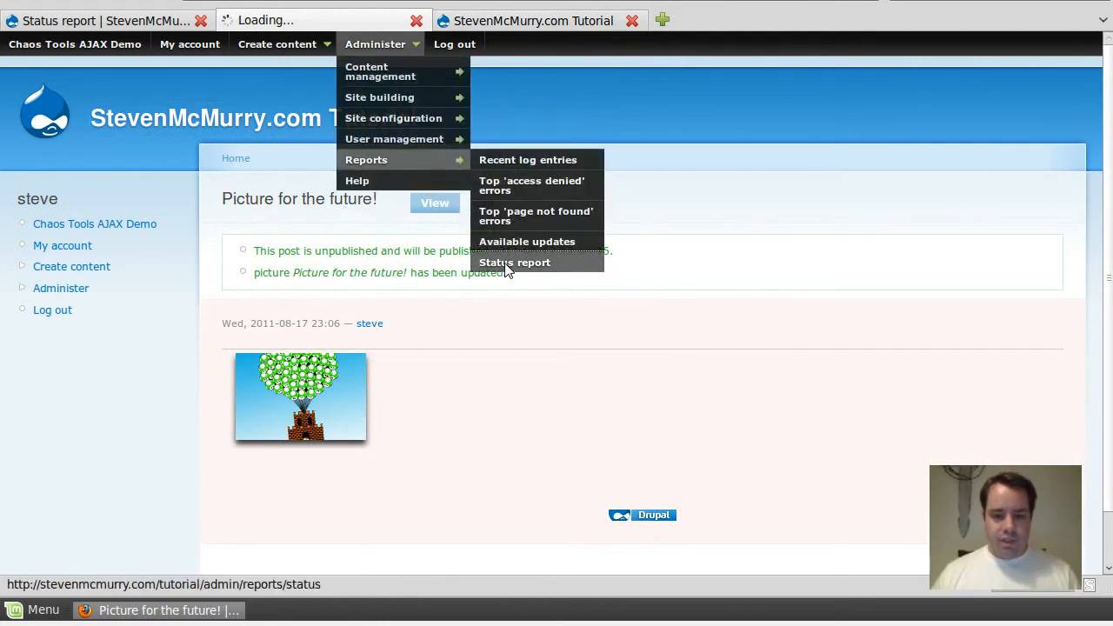
pyautogui.click(515, 261)
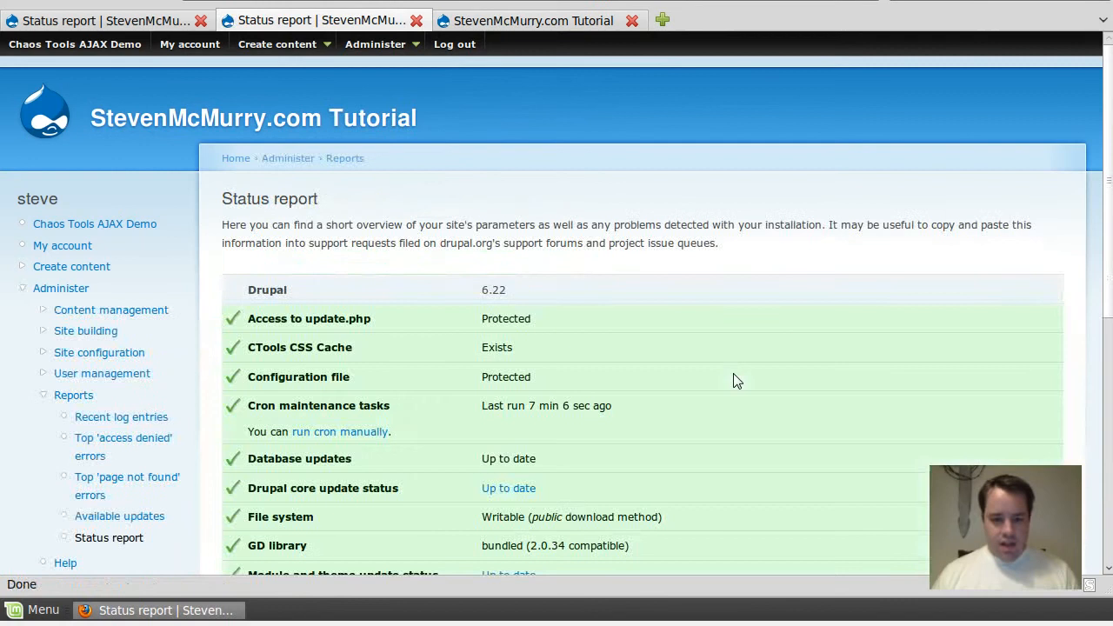
# Step: Run cron manually twice from the status report and check the front page for the picture
pyautogui.click(341, 432)
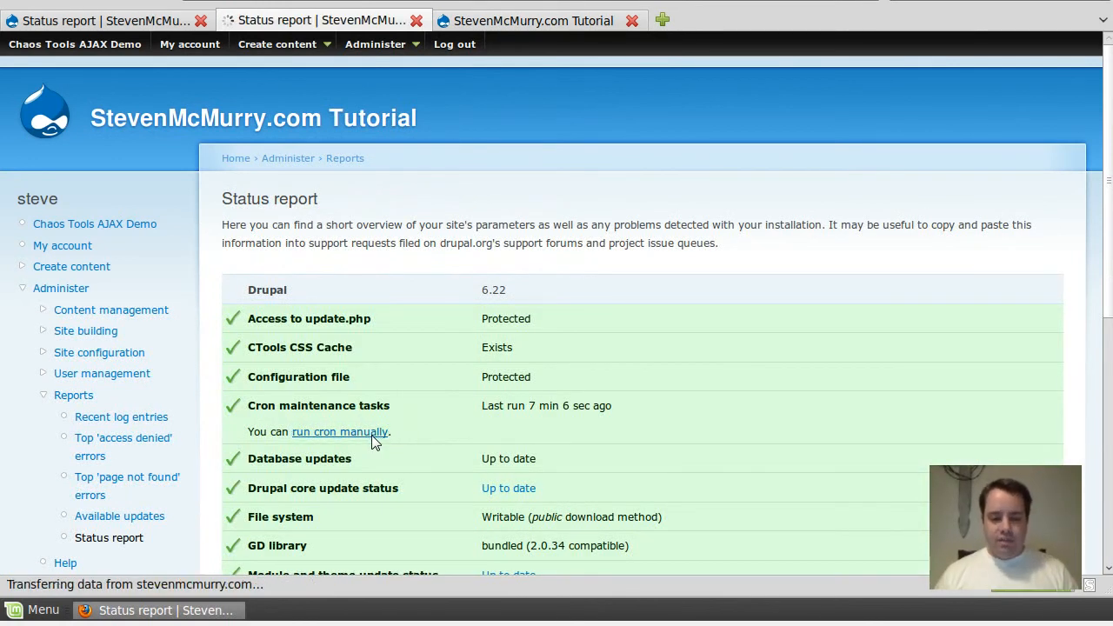
pyautogui.click(340, 431)
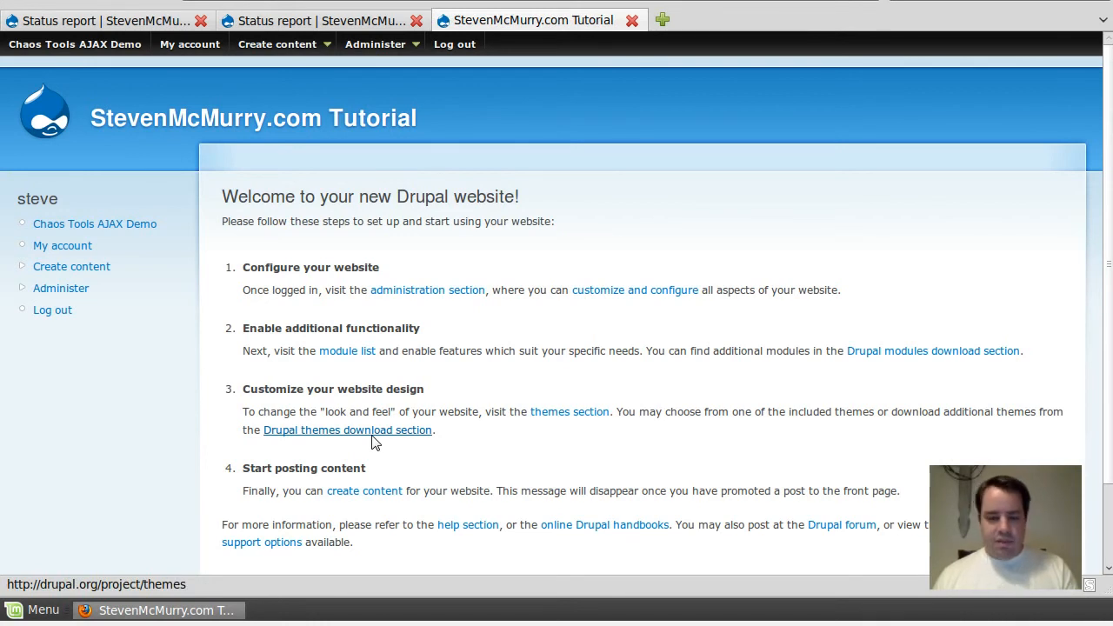
pyautogui.click(322, 21)
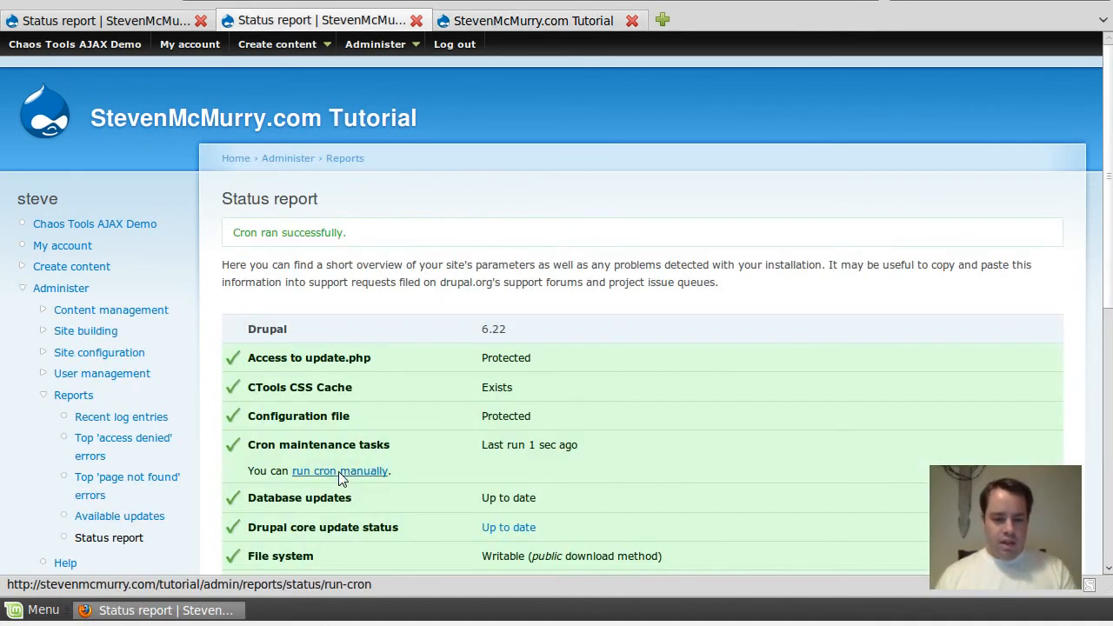
pyautogui.click(341, 469)
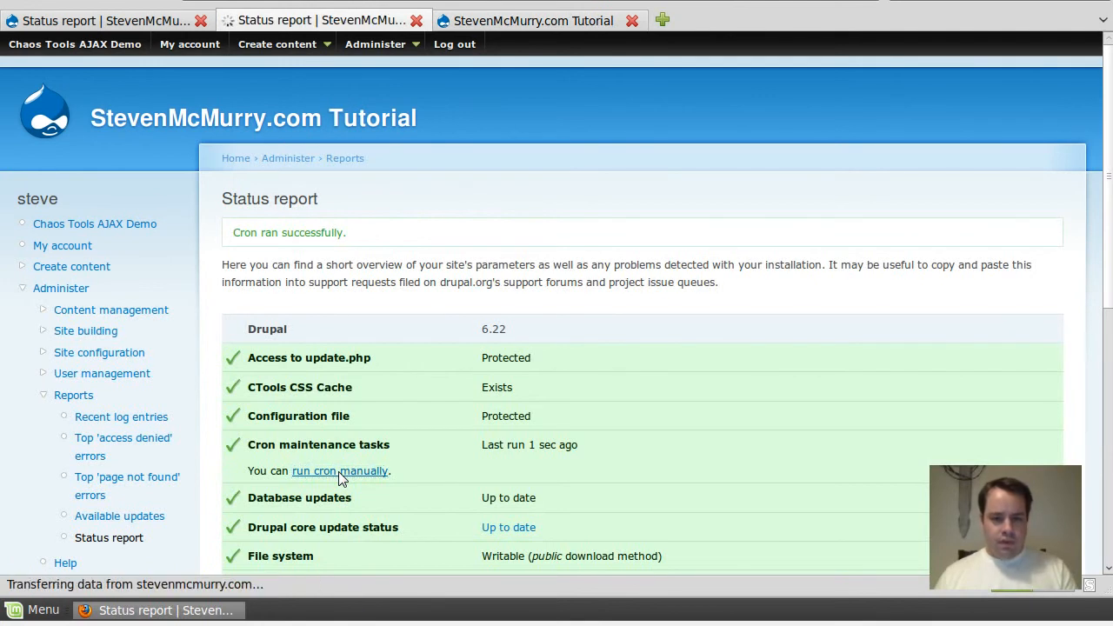
pyautogui.click(532, 21)
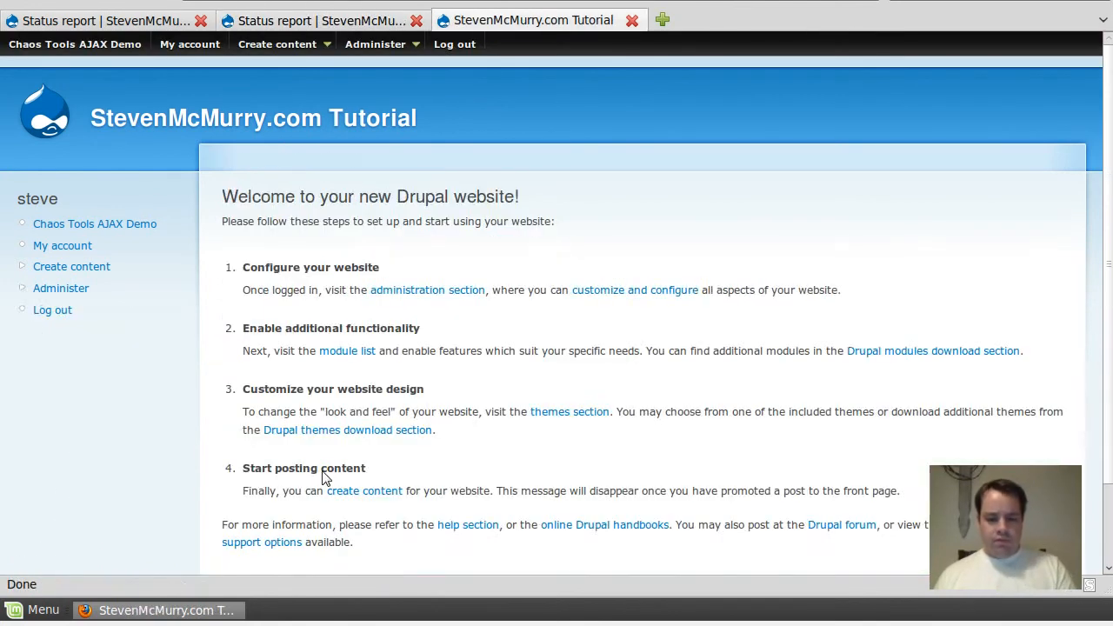